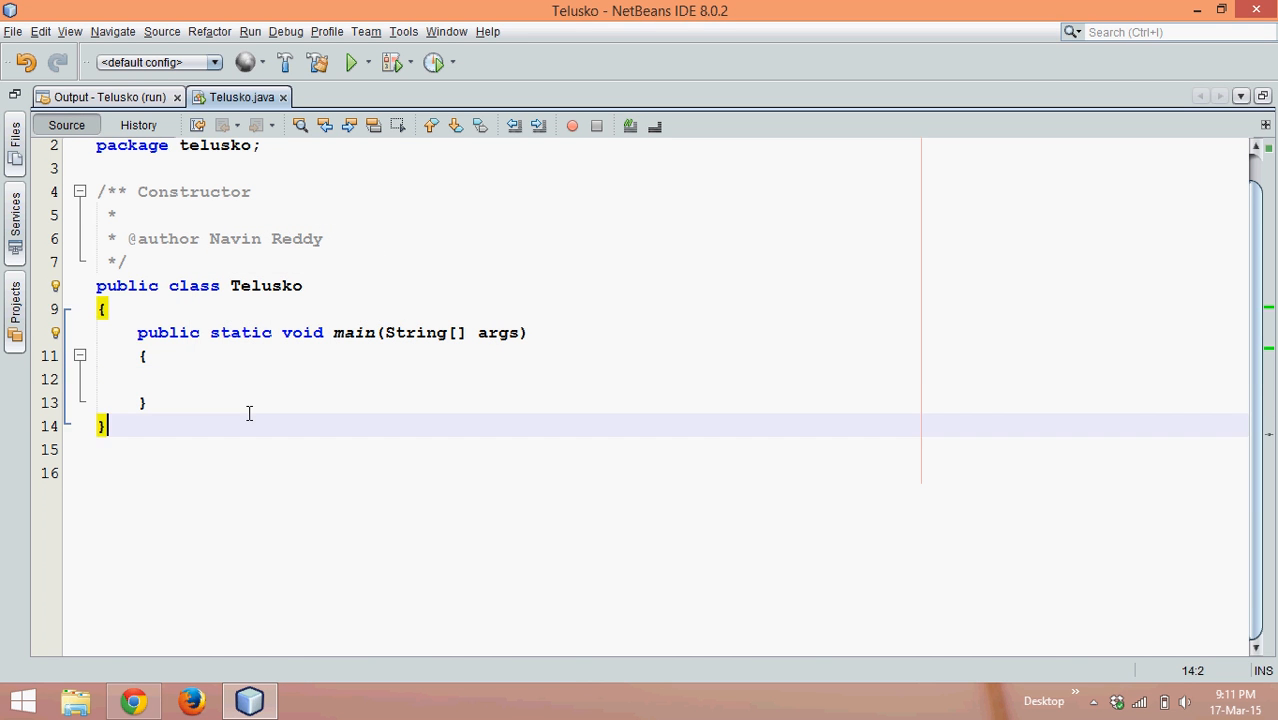
Declare an empty class Abc with braces below the Telusko class
type("cl")
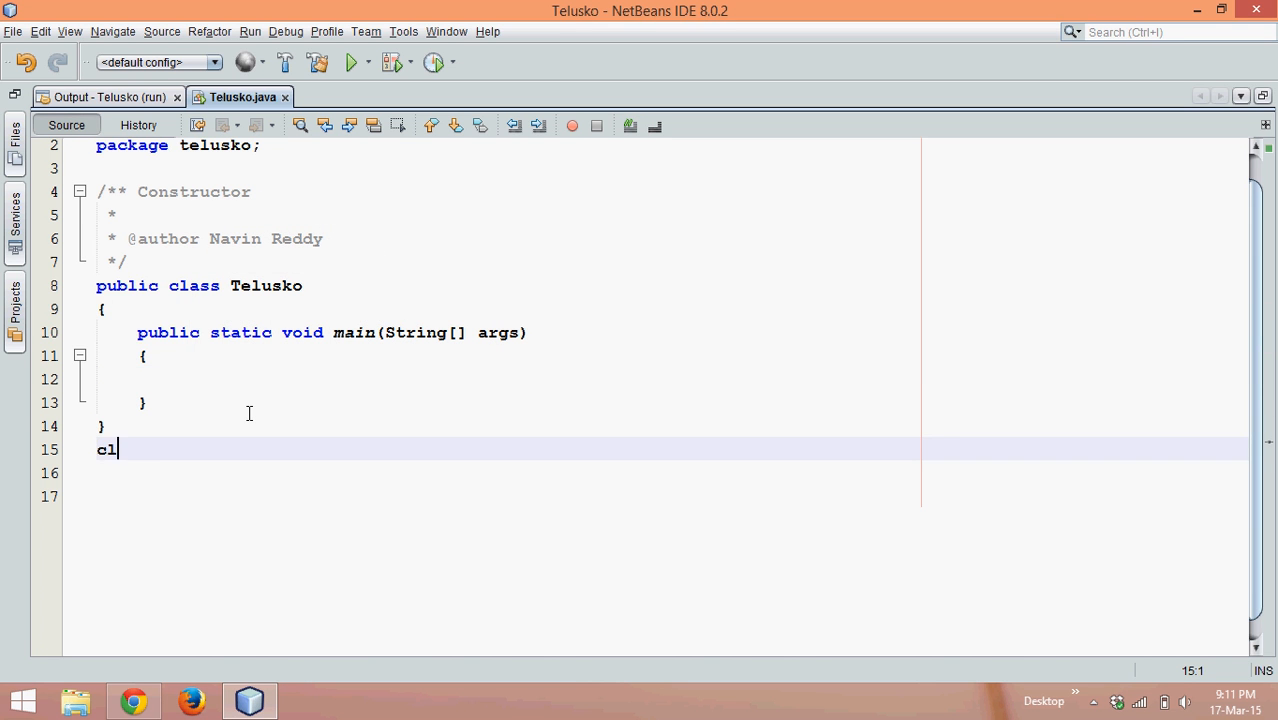
type("ass Abc")
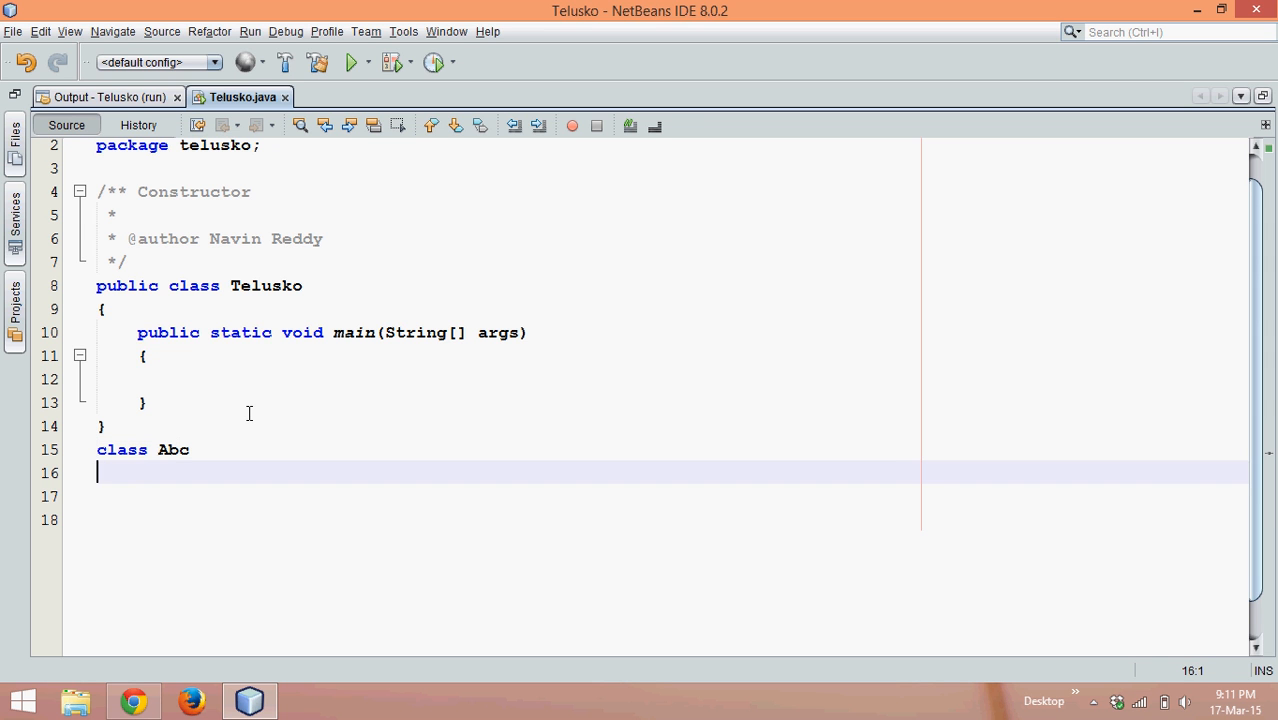
type("{")
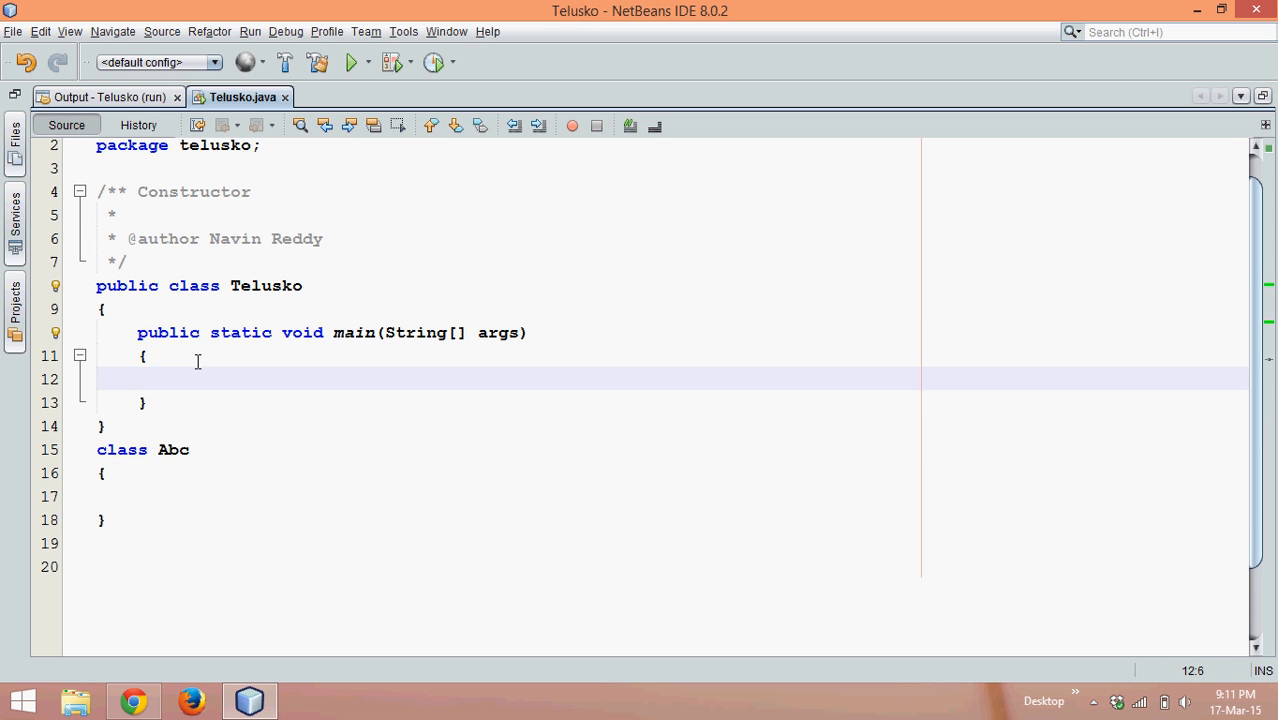
In main, write the statement `Abc obj = new Abc();` creating an Abc object
type("Abc ob")
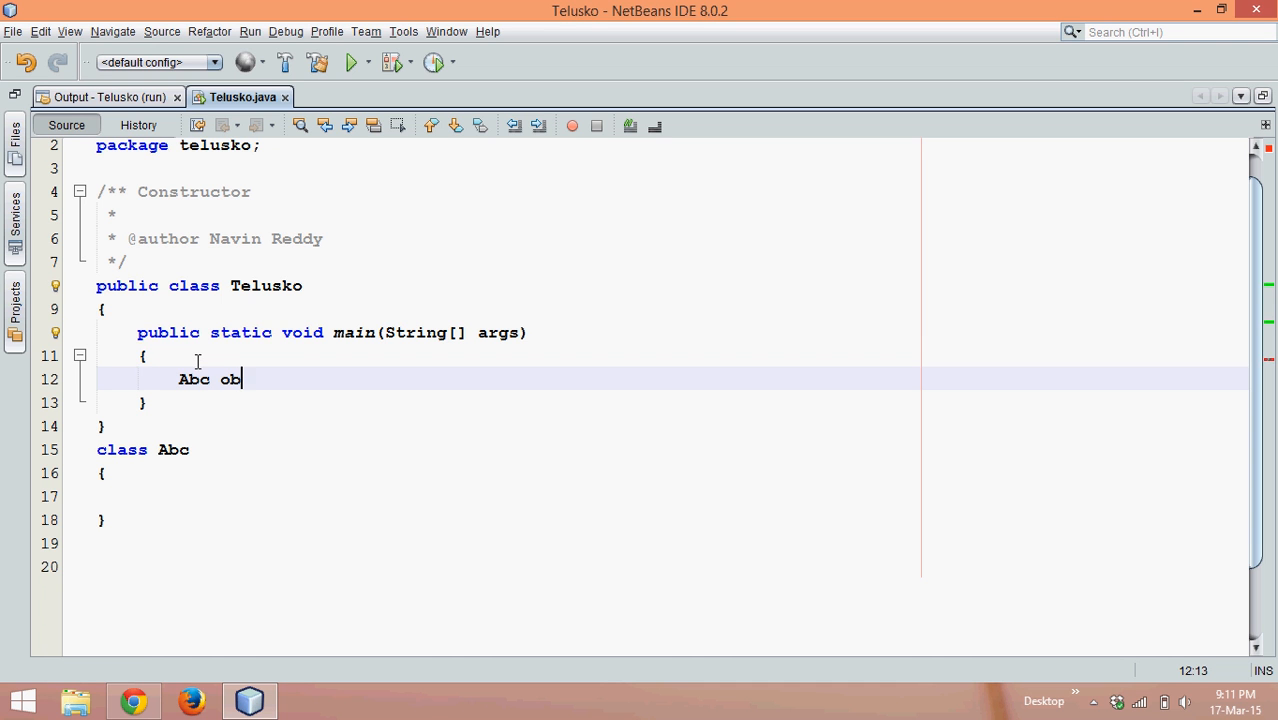
type("j;")
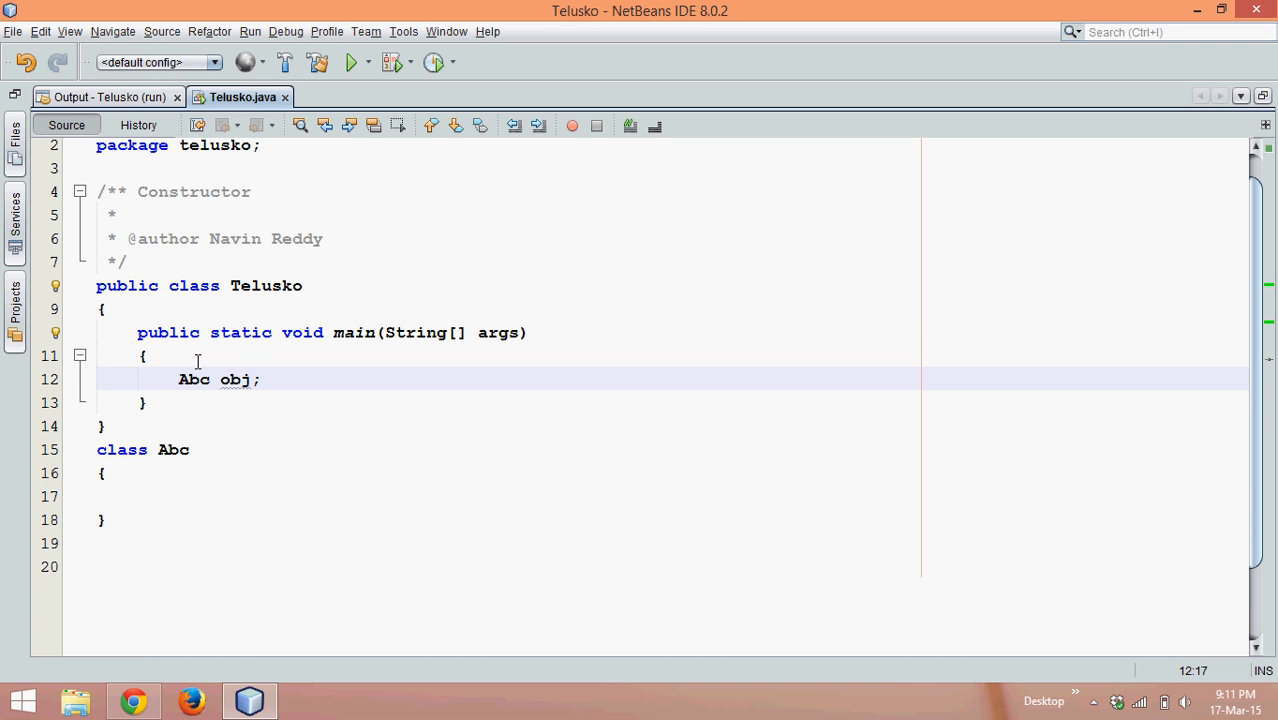
double_click(236, 380)
type(" = ")
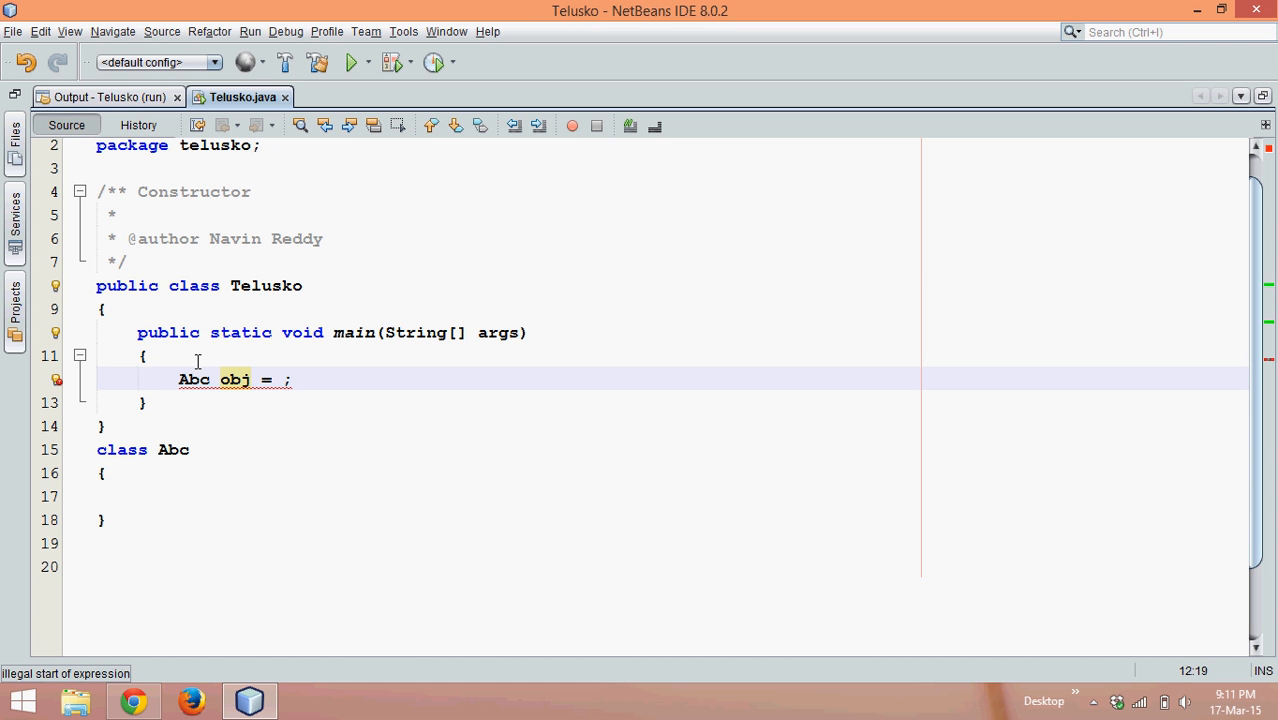
type("new")
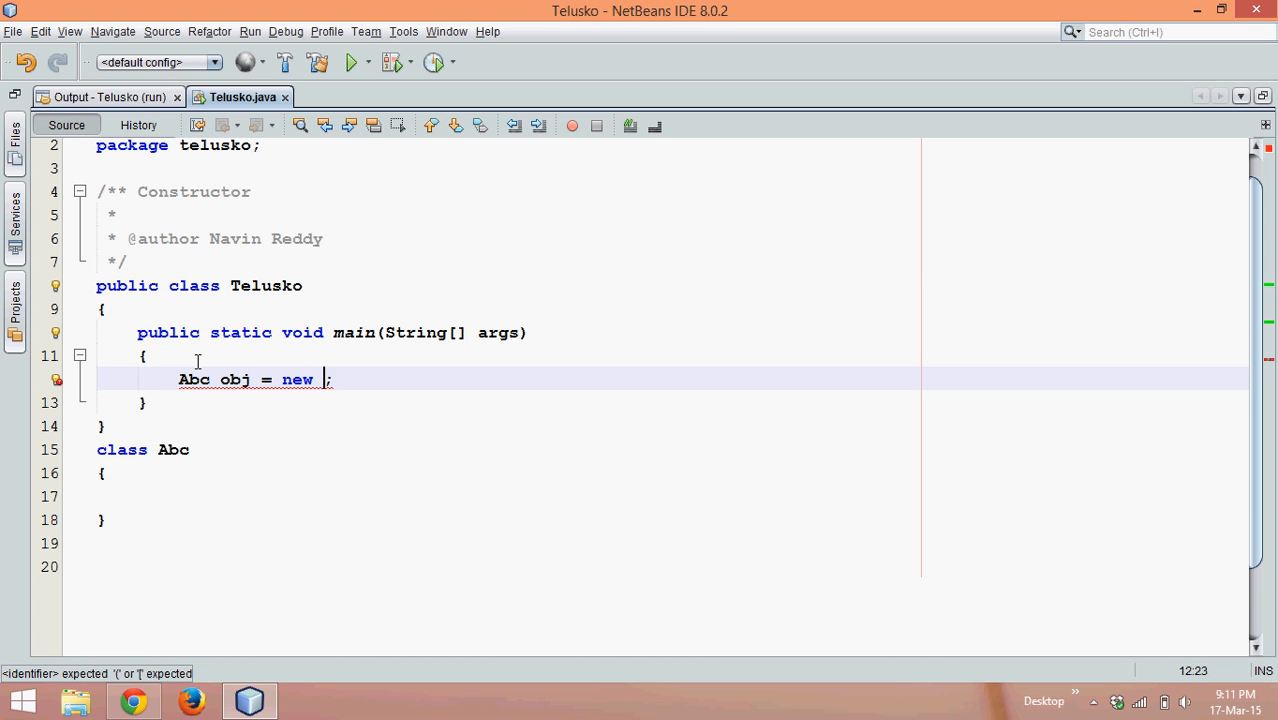
type("Abc()")
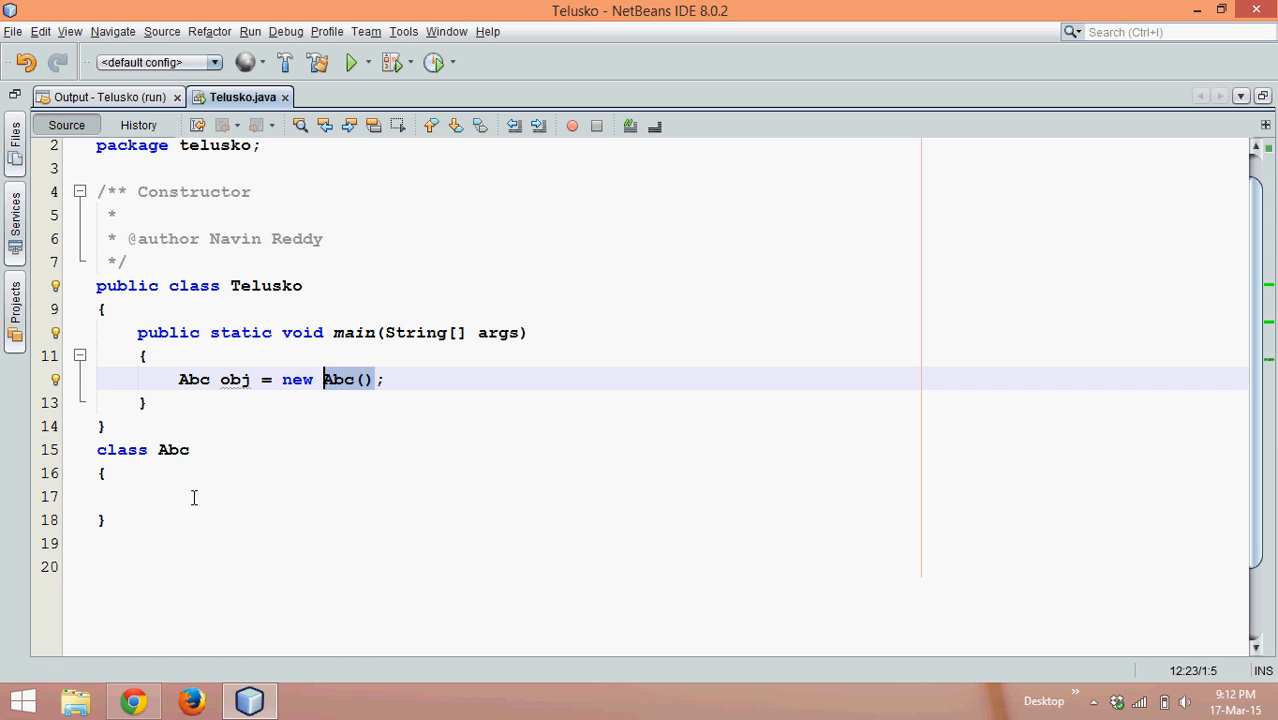
Append a trailing `//Constructor` comment to the object-creation line in main
left_click(194, 496)
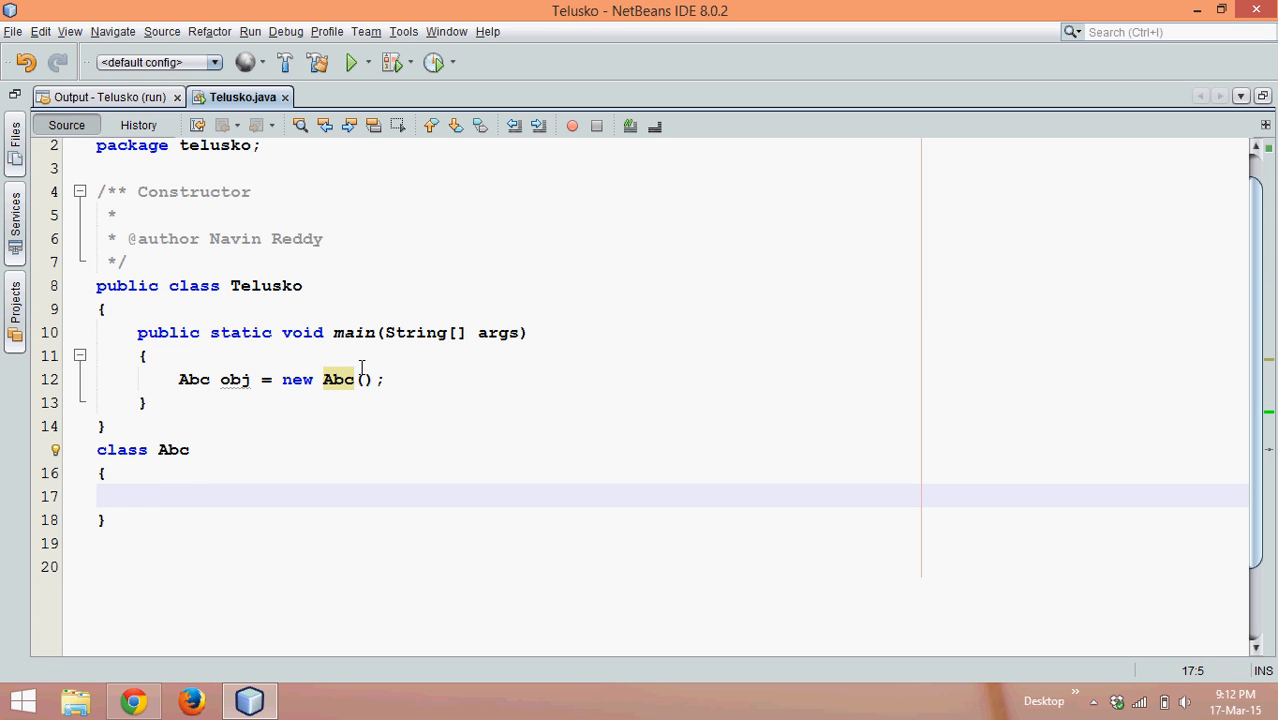
left_click(384, 380)
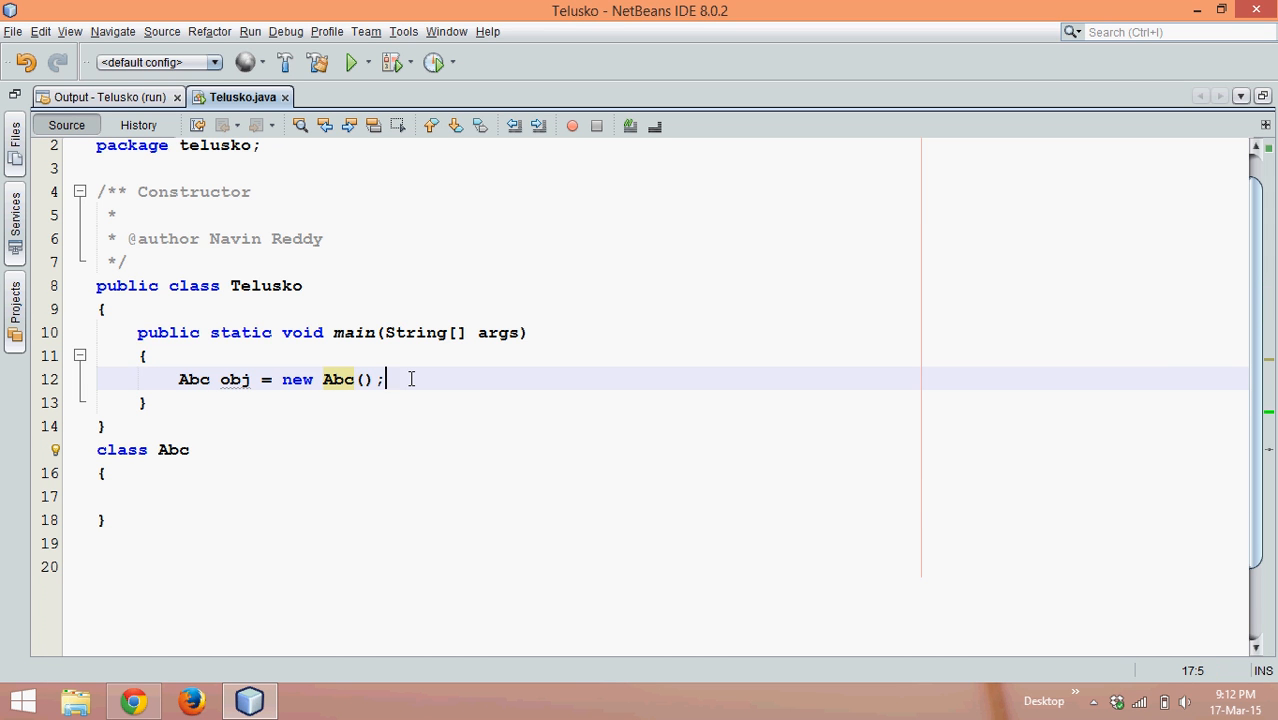
type("/")
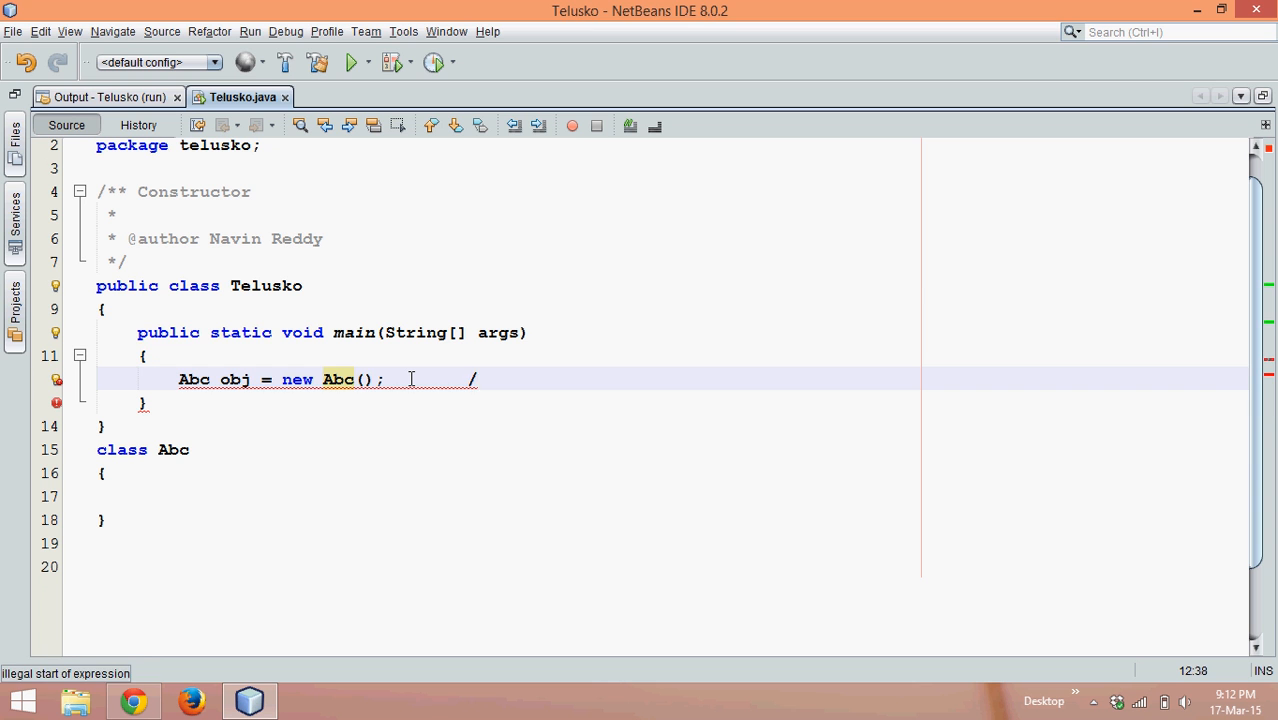
type("//Construc")
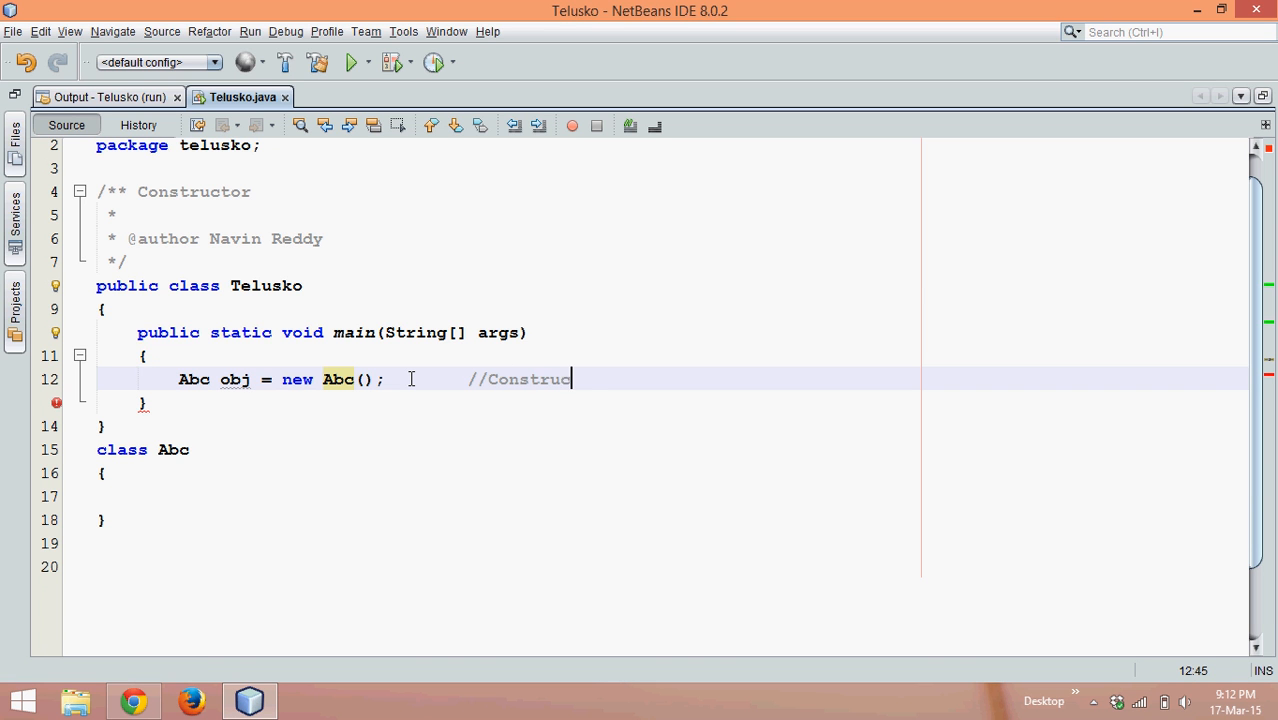
type("tor")
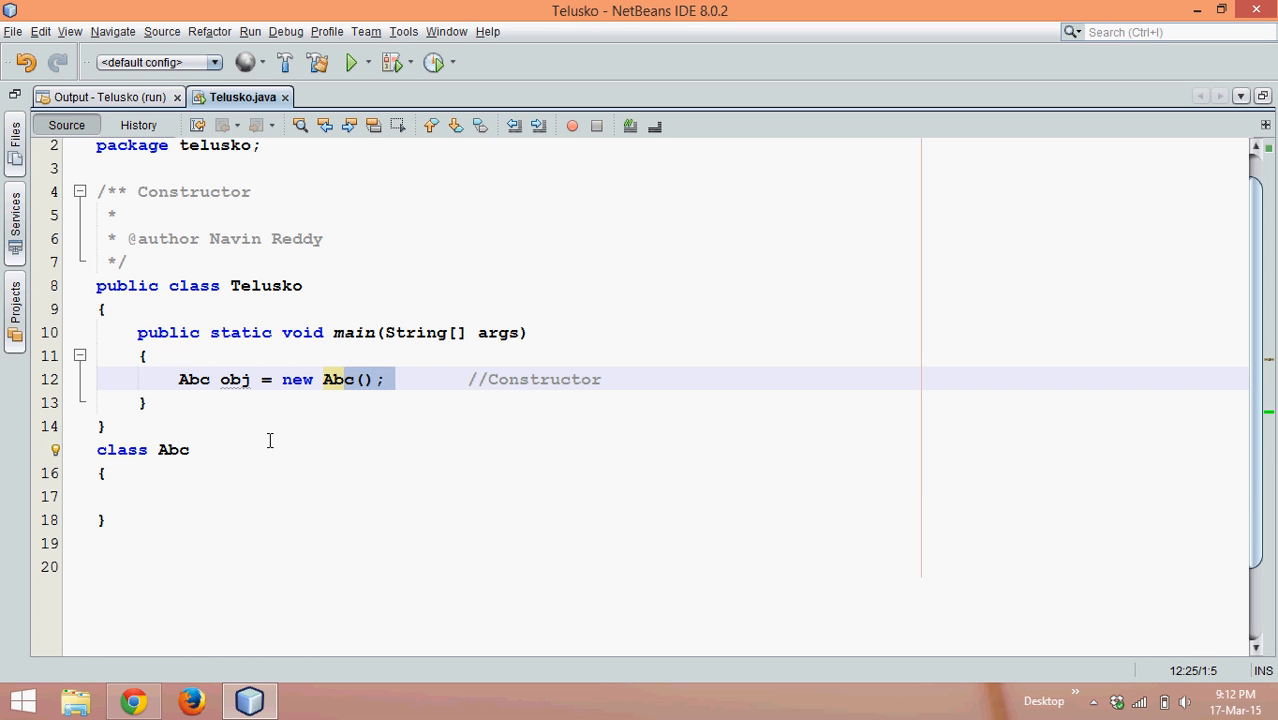
left_click(162, 496)
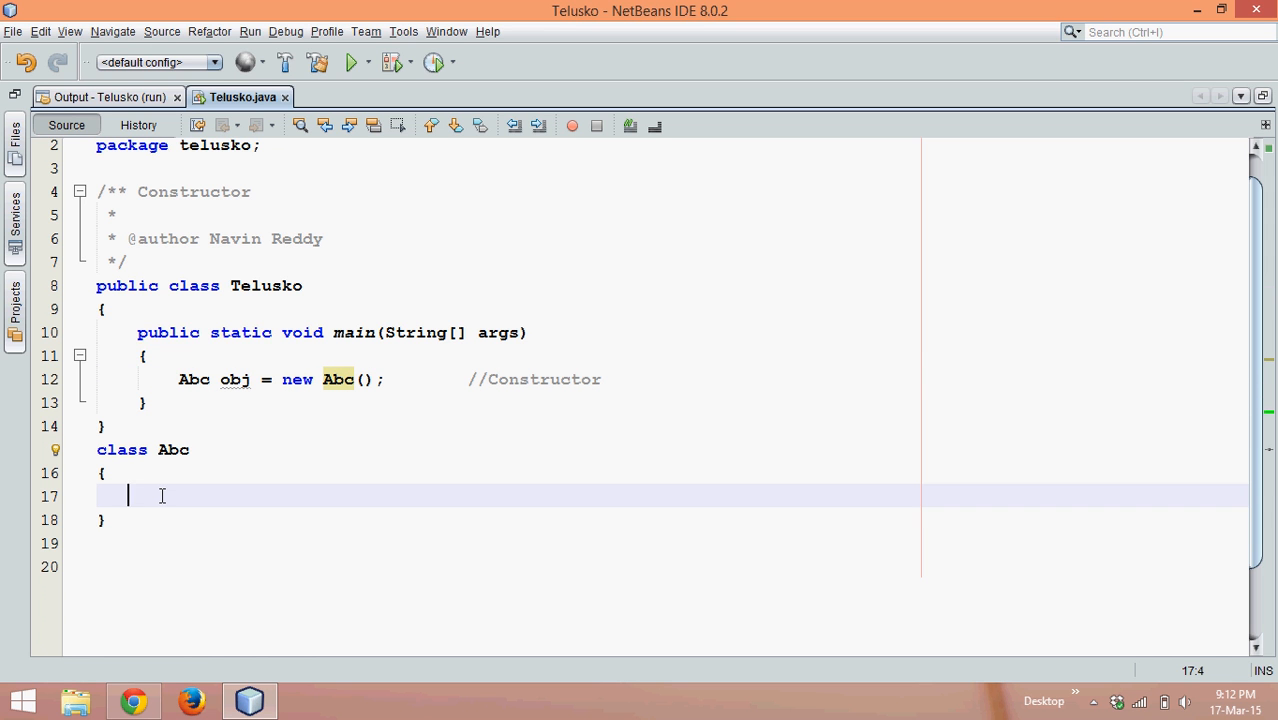
mouse_move(378, 390)
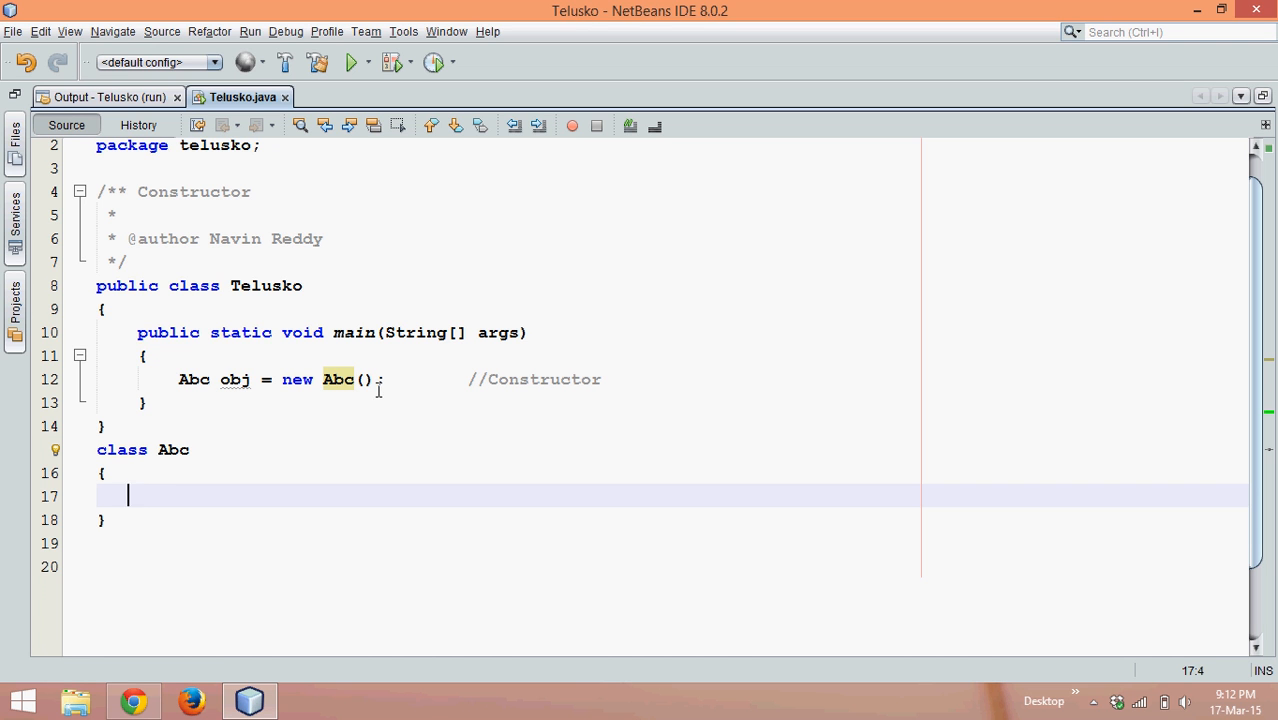
Write a public no-argument constructor `public Abc()` with an empty body inside class Abc
type("p")
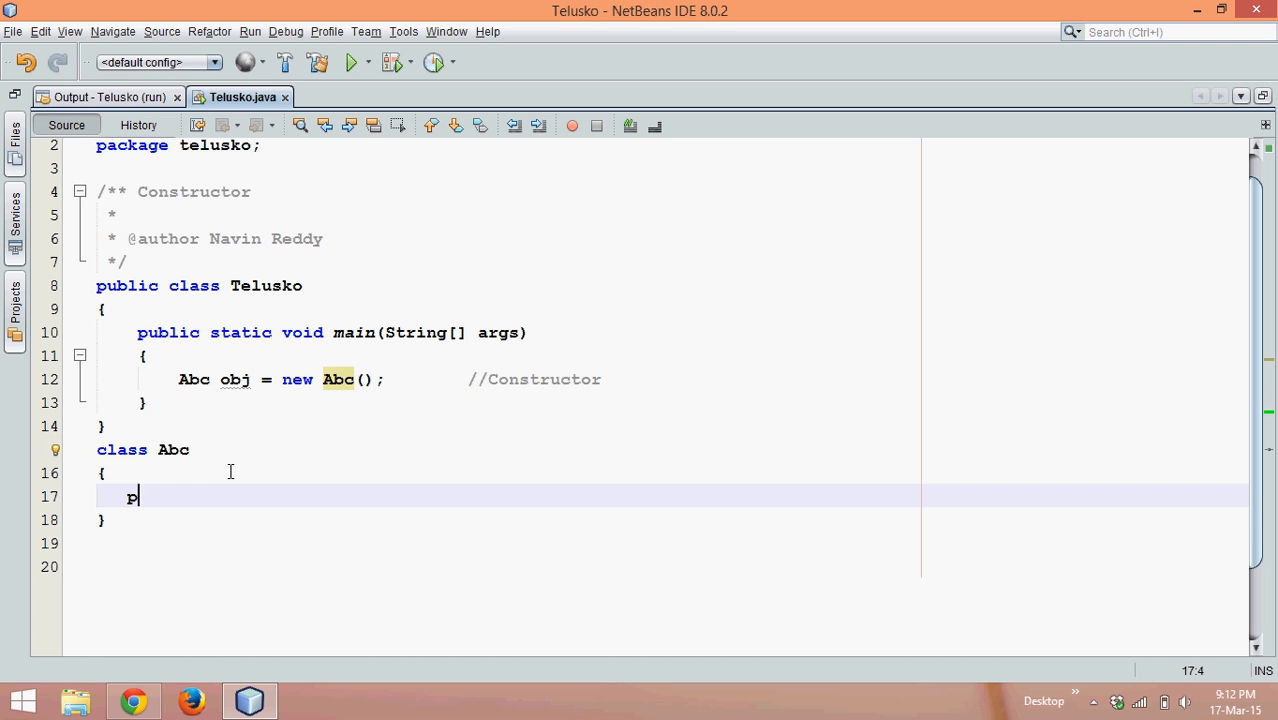
type("ublic Abc()")
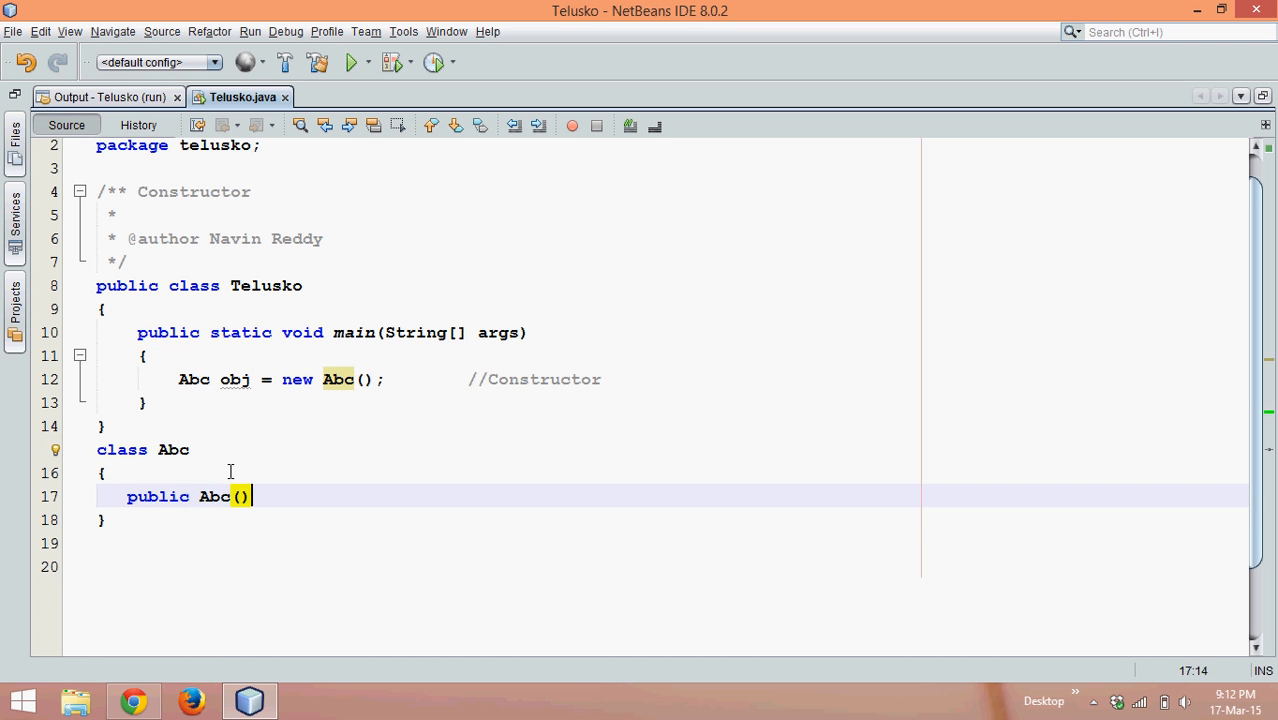
key("enter")
type("{")
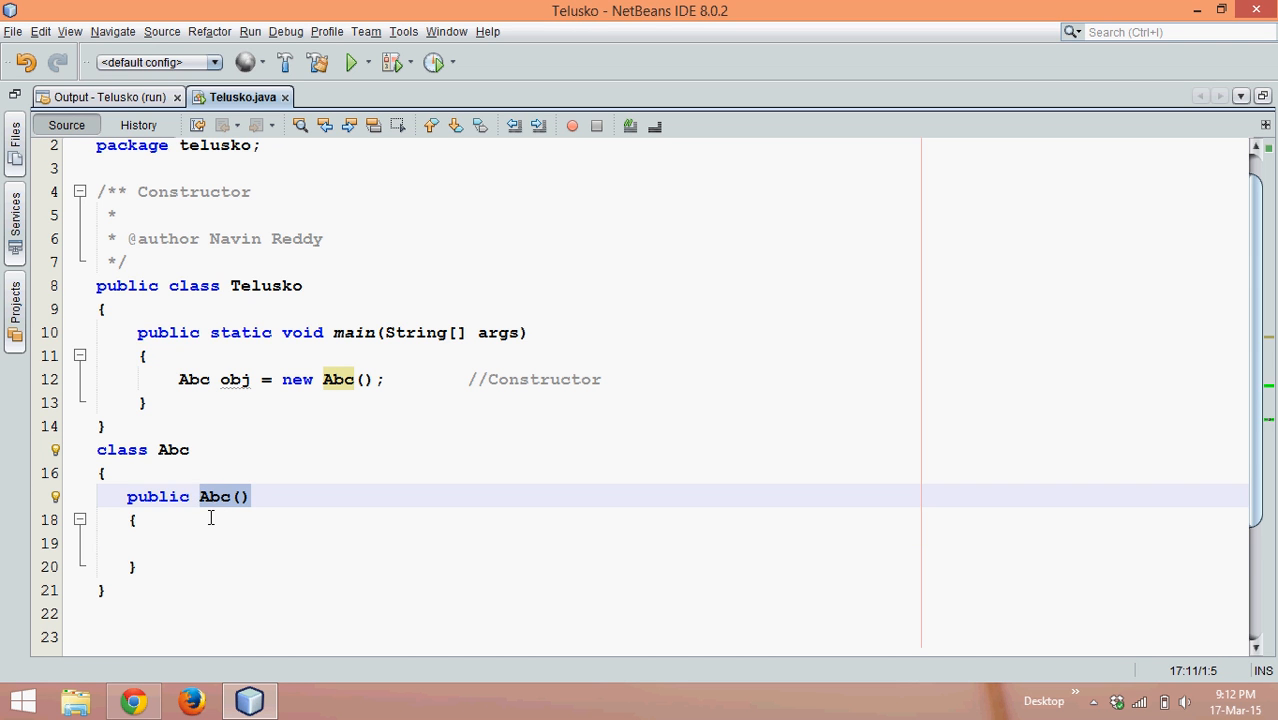
mouse_move(212, 504)
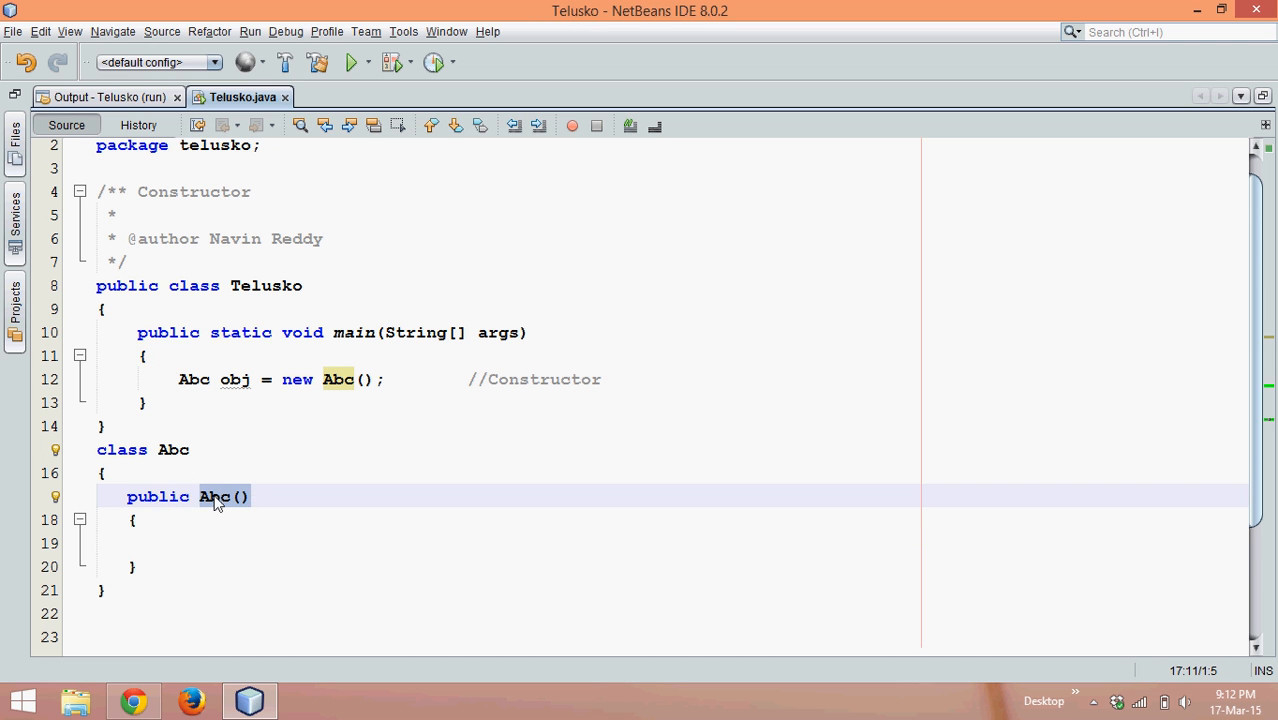
left_click(194, 496)
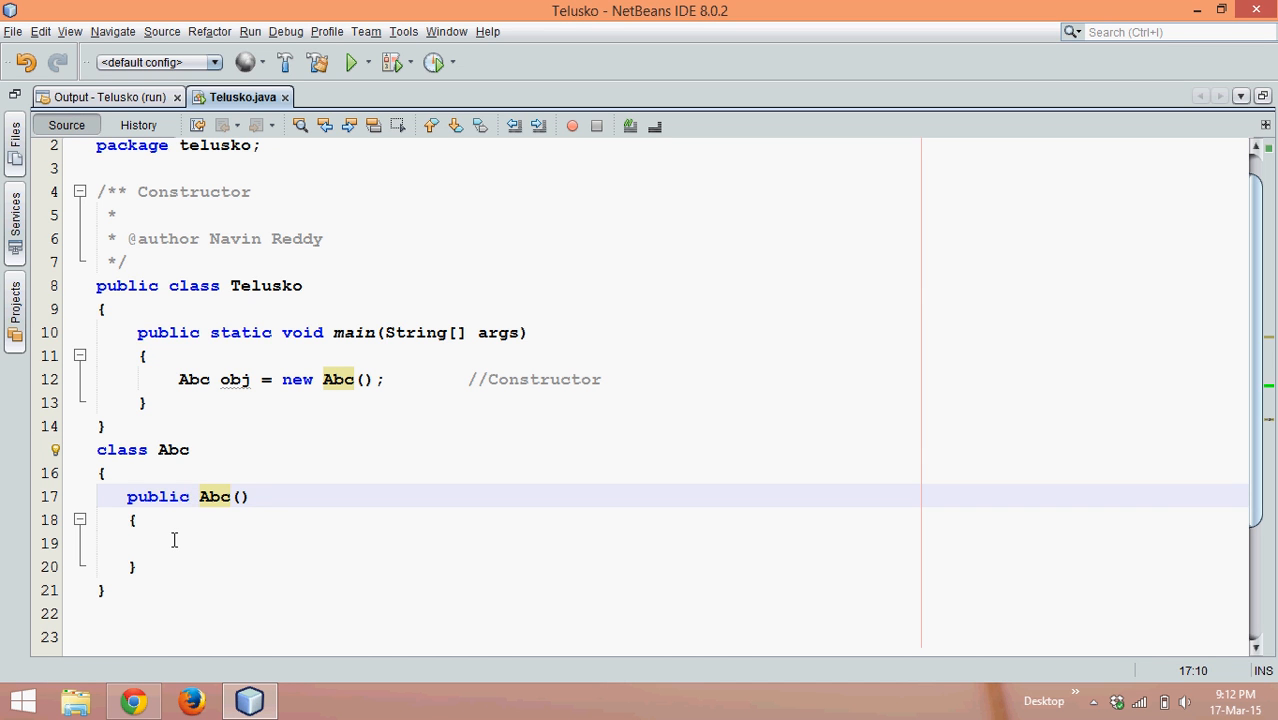
left_click(168, 542)
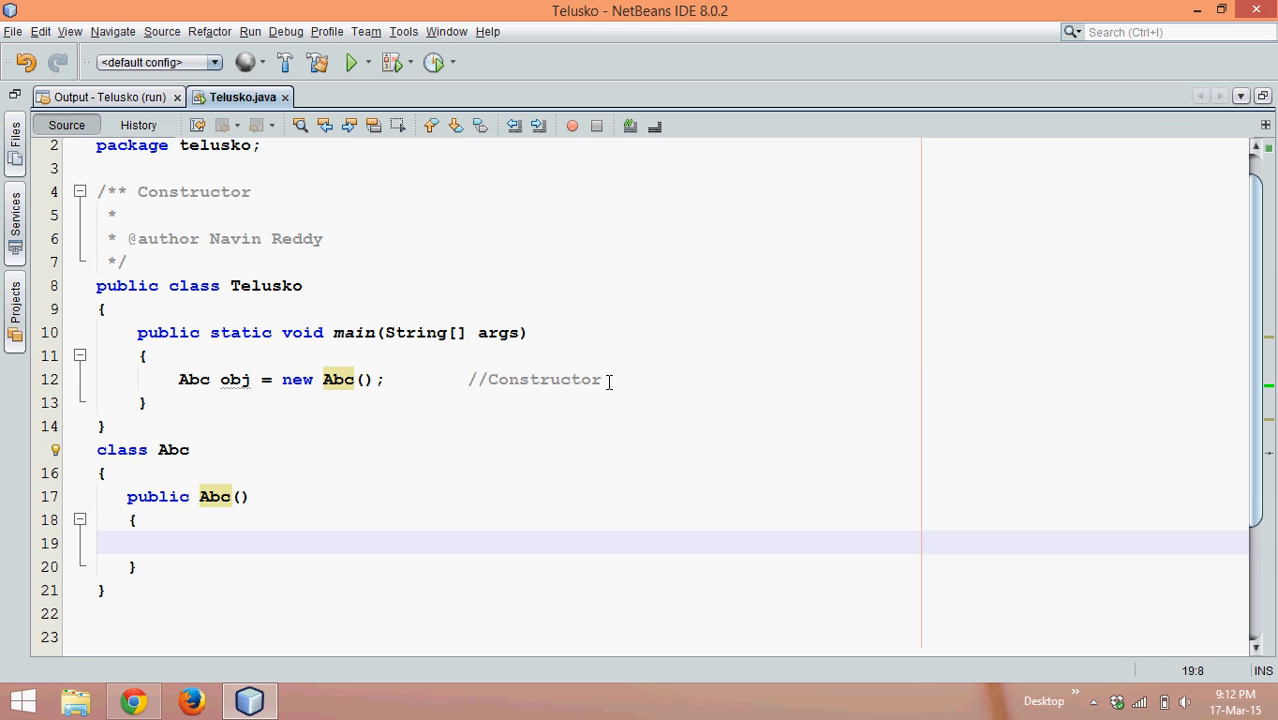
type("obj")
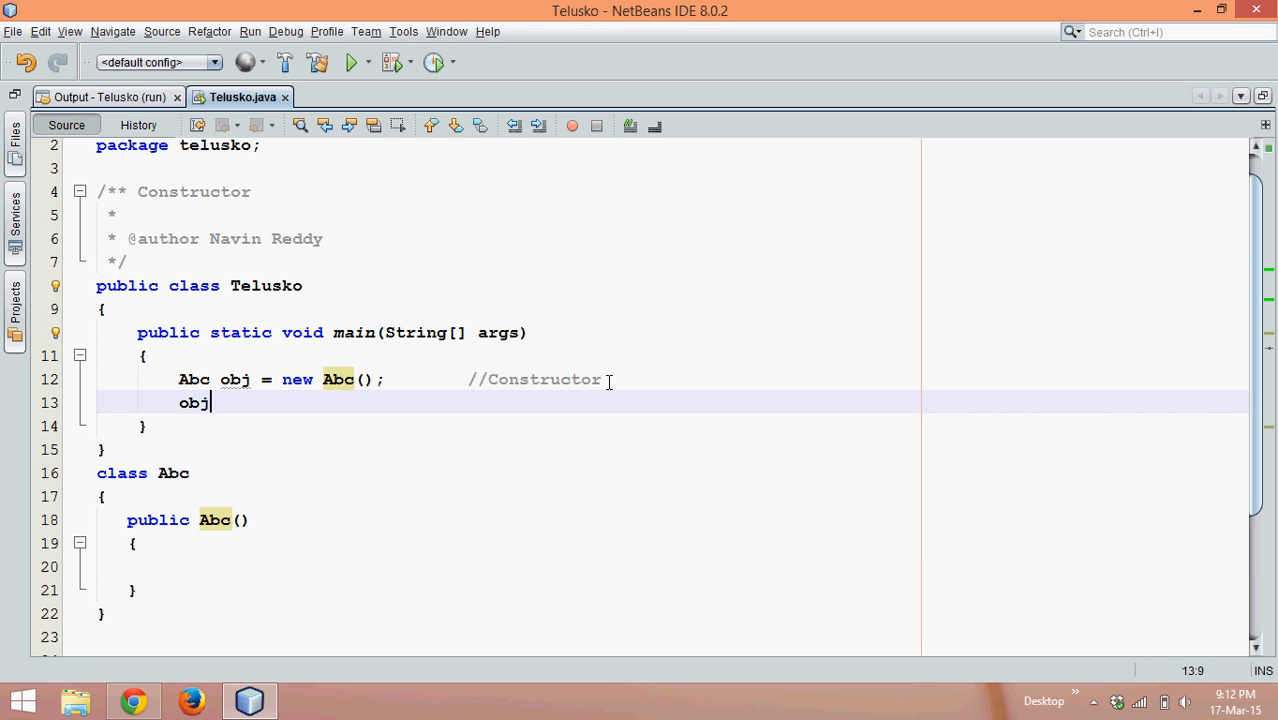
type(".")
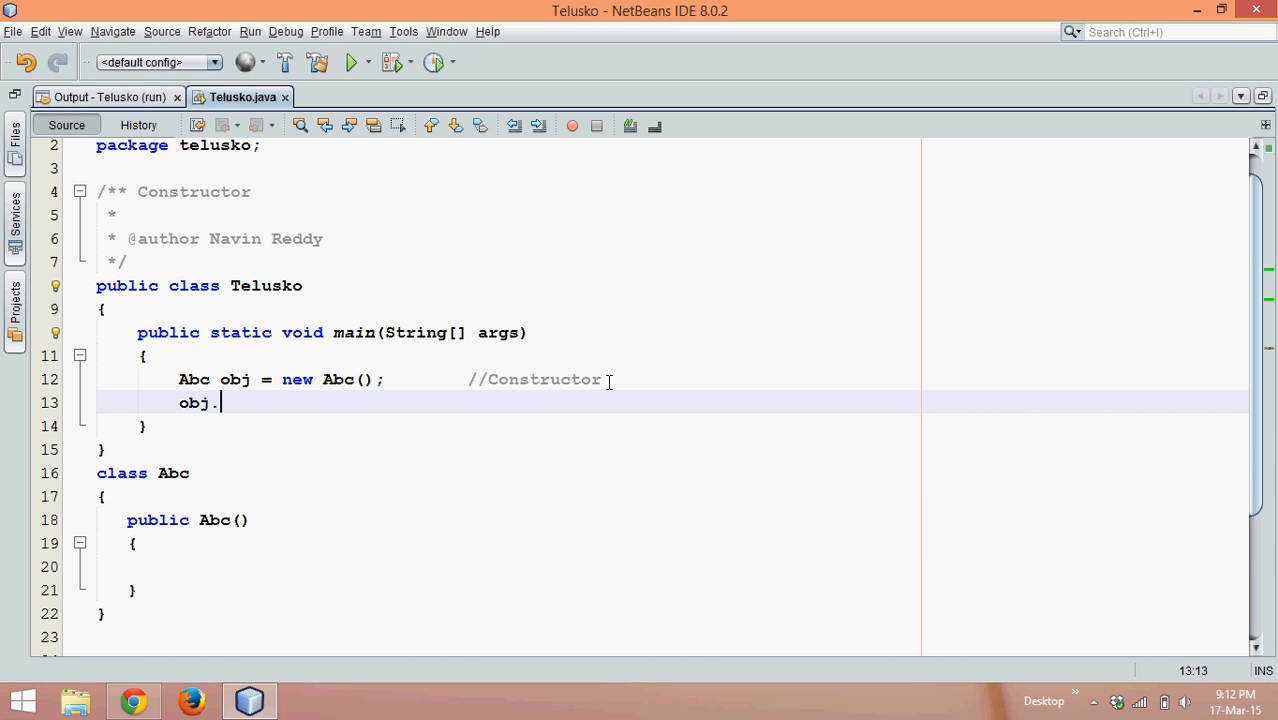
type("Abc();")
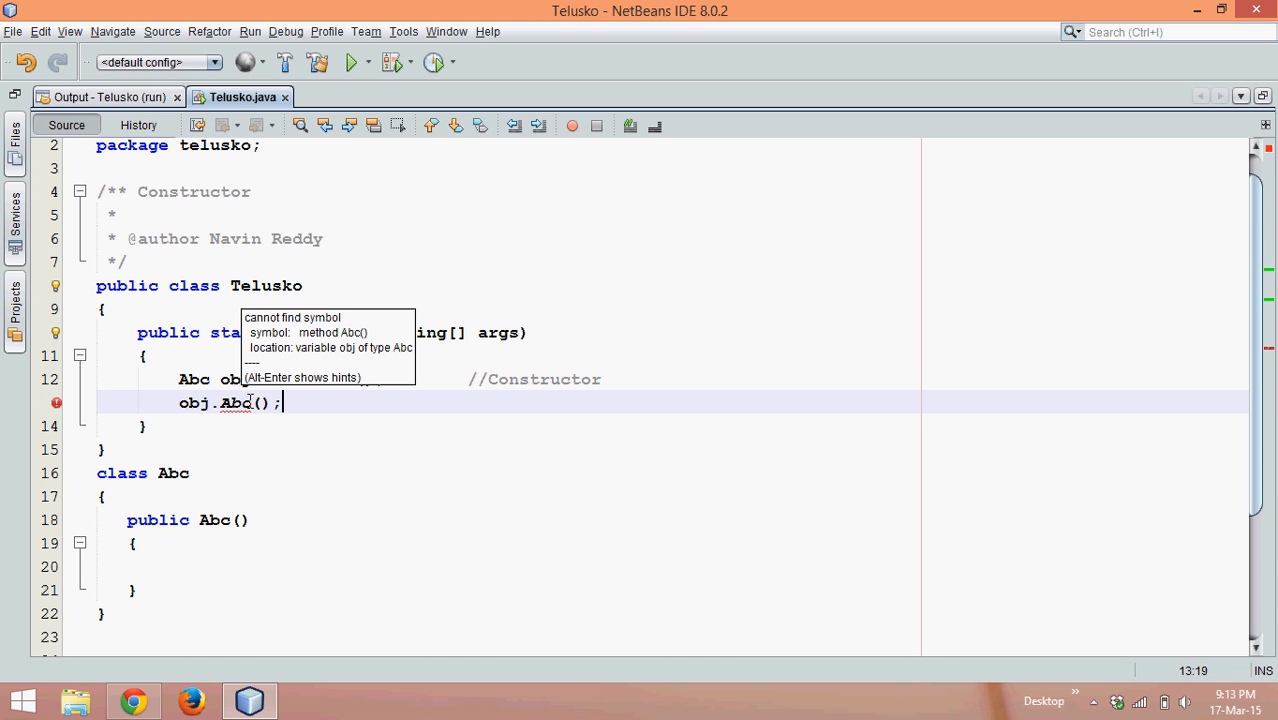
key("ctrl+z")
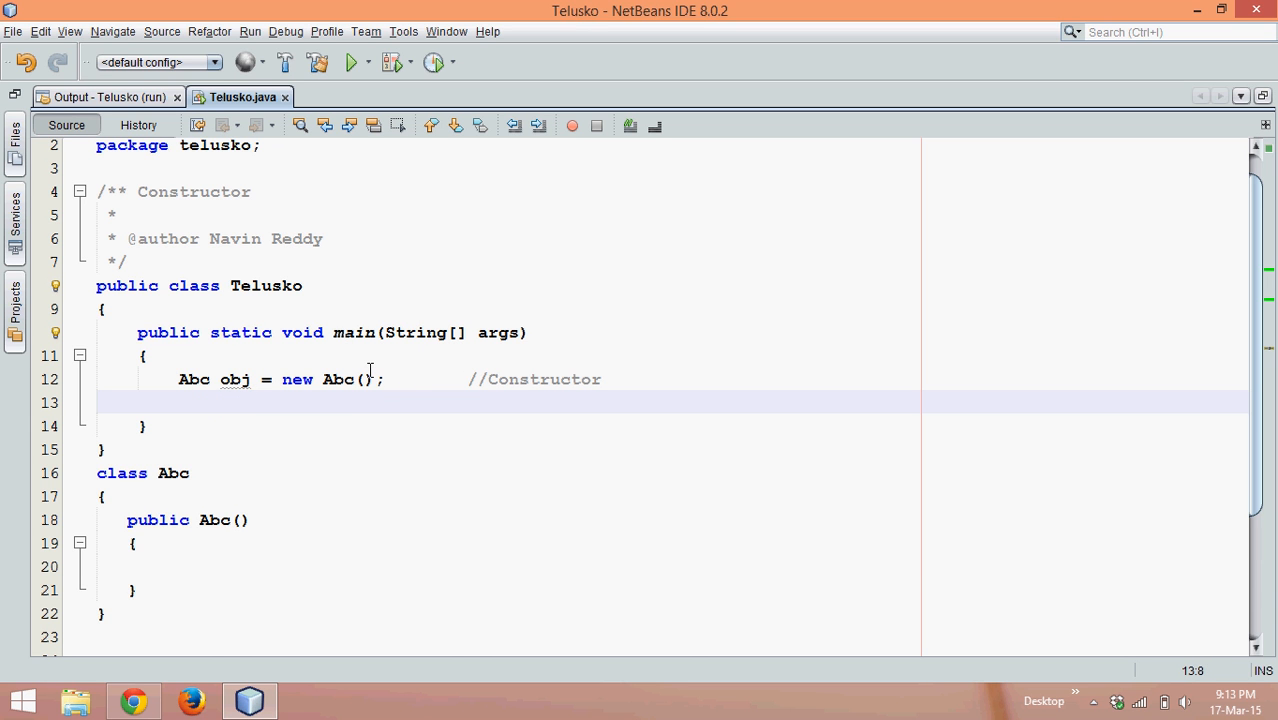
Add a sout statement printing "In Abc Const" in the Abc constructor body
type("sou")
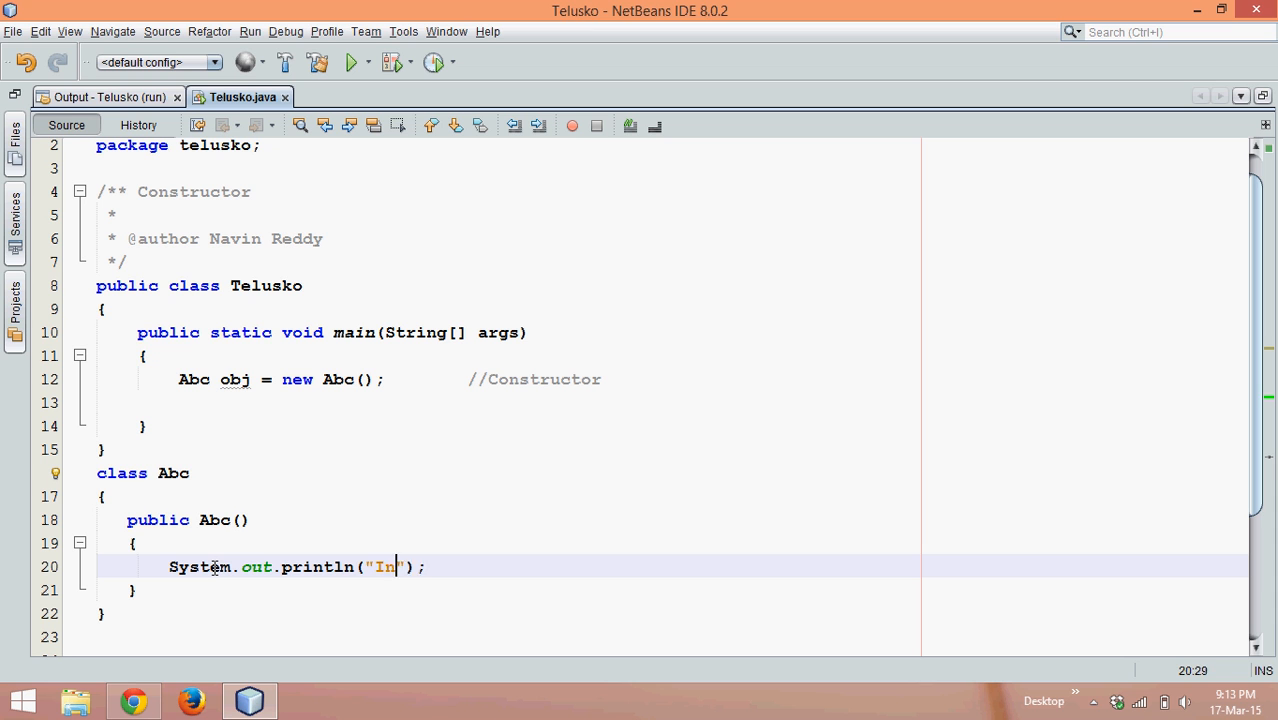
type("Abc Cons")
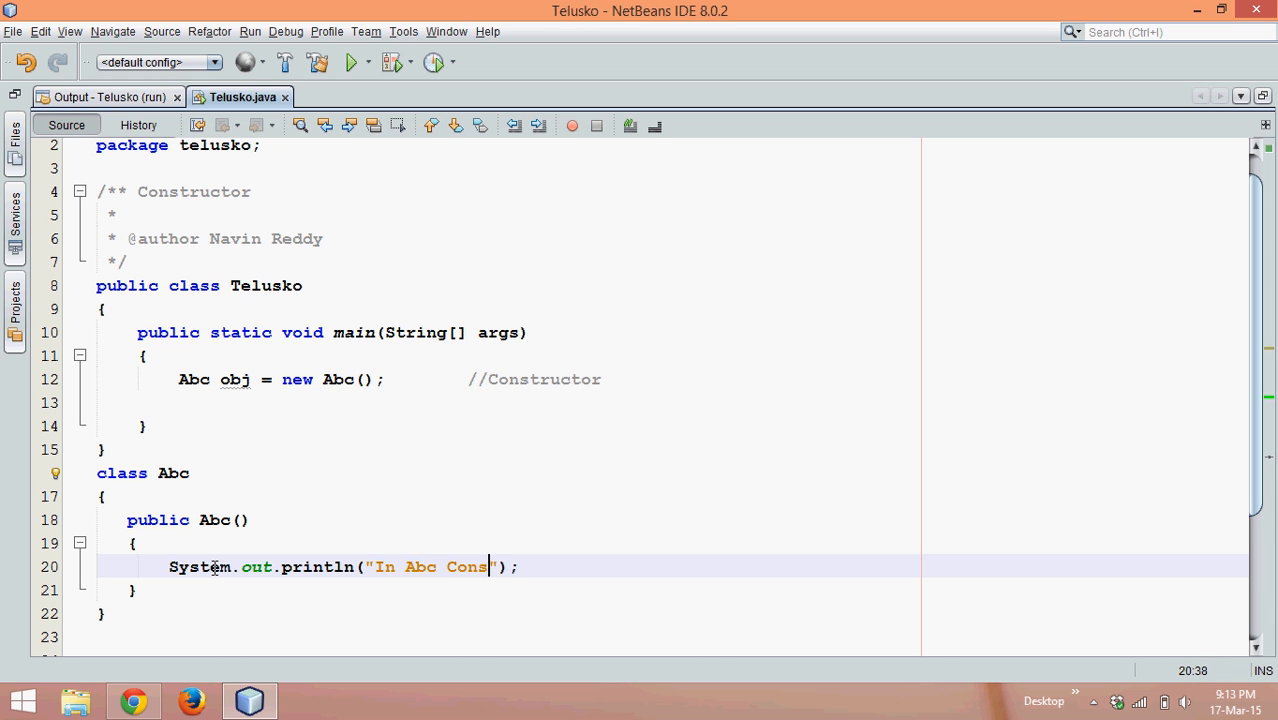
type("t")
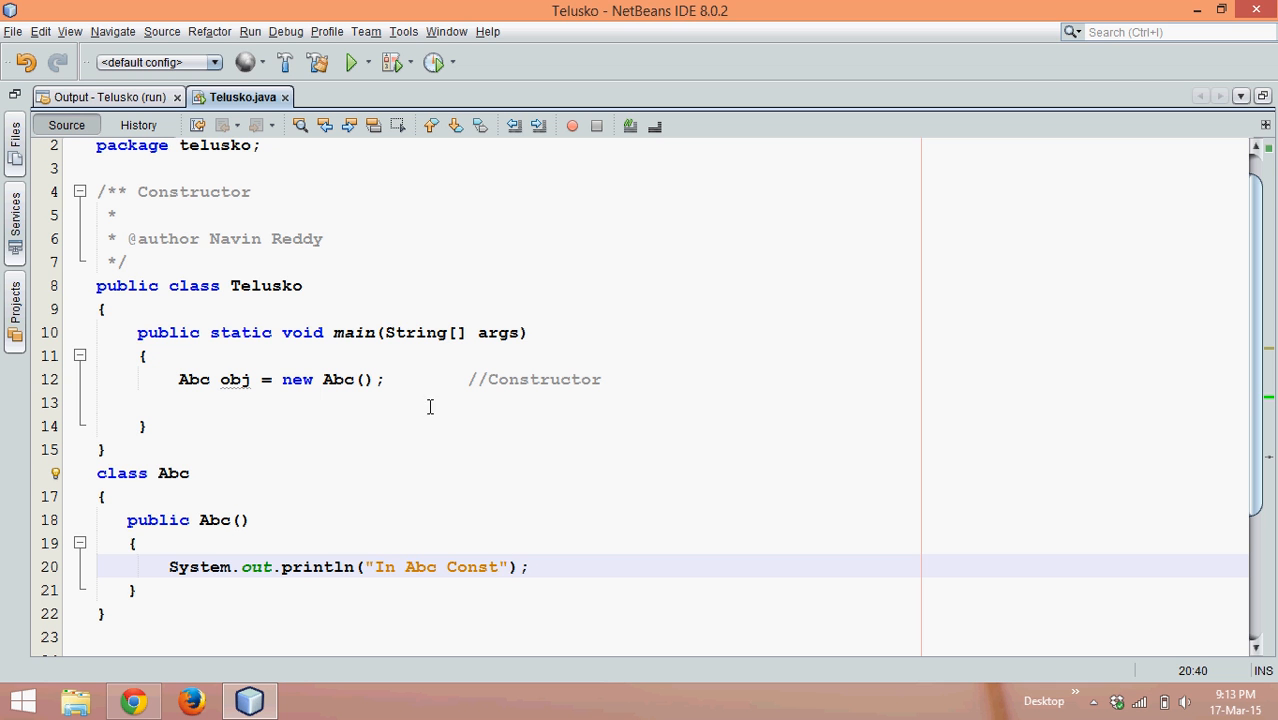
left_click(340, 380)
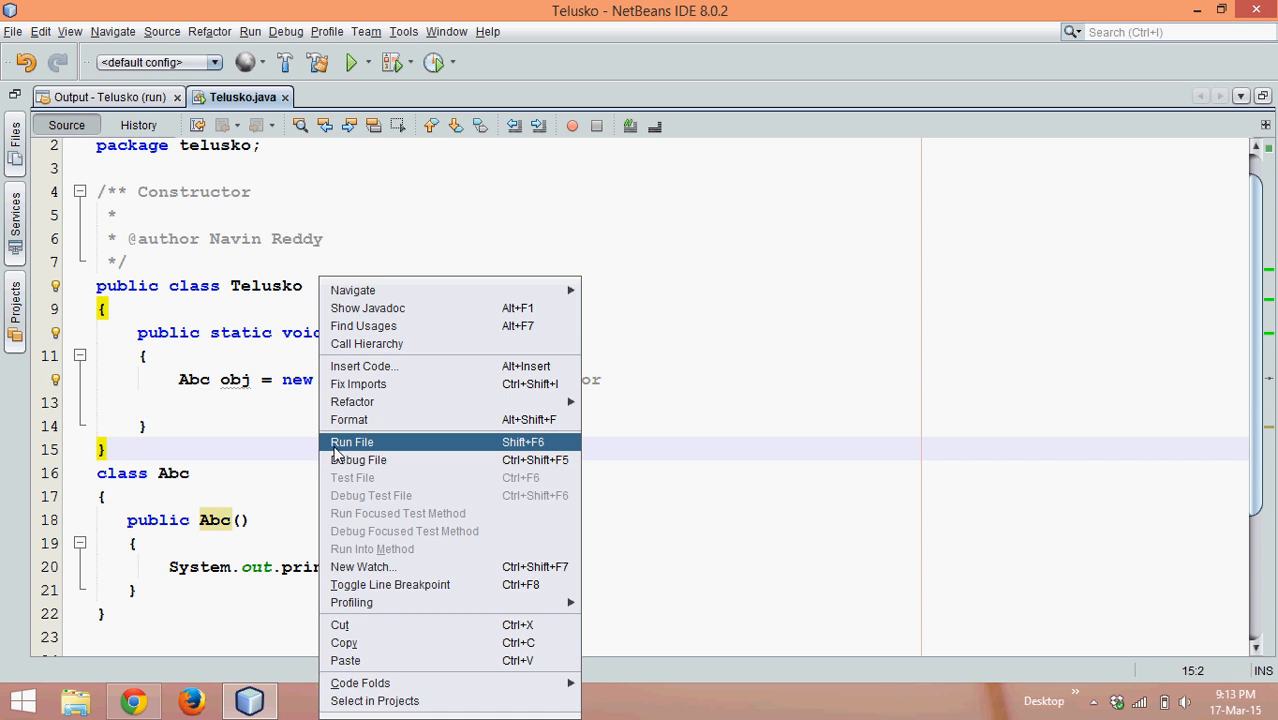
Run the file to see "In Abc Const" in Output, then return to Telusko.java
left_click(352, 442)
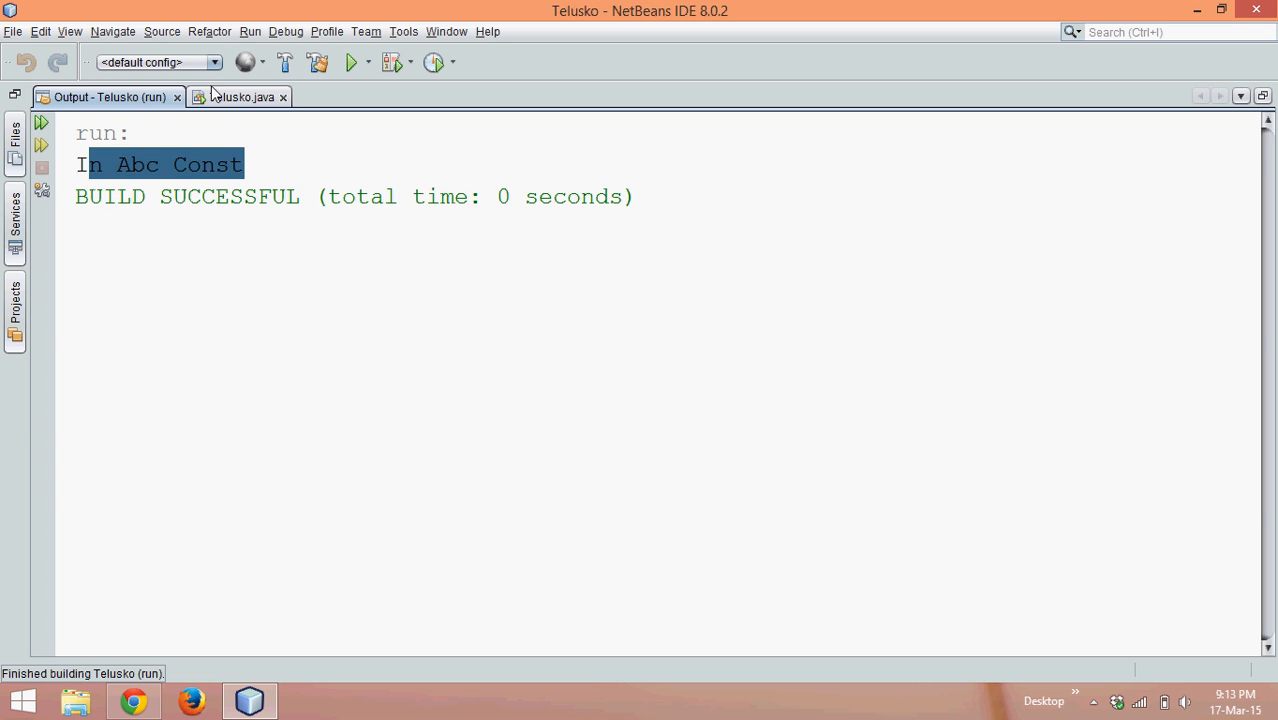
left_click(240, 96)
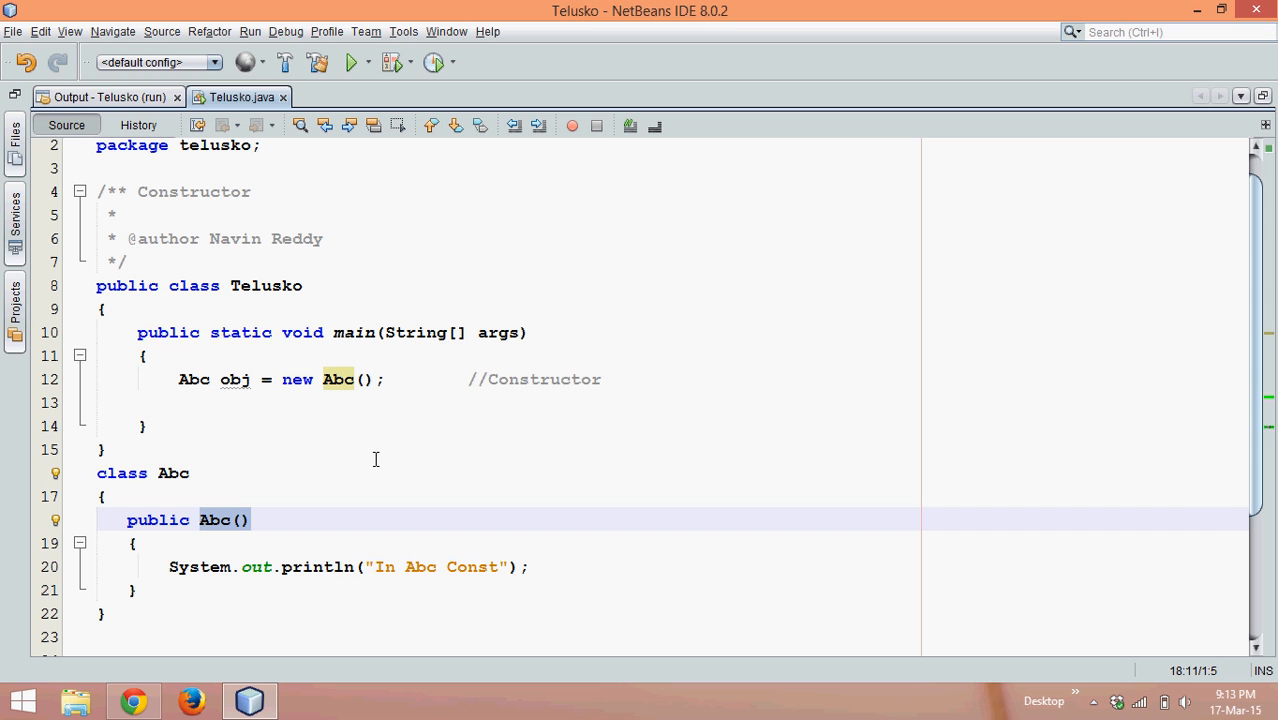
mouse_move(220, 546)
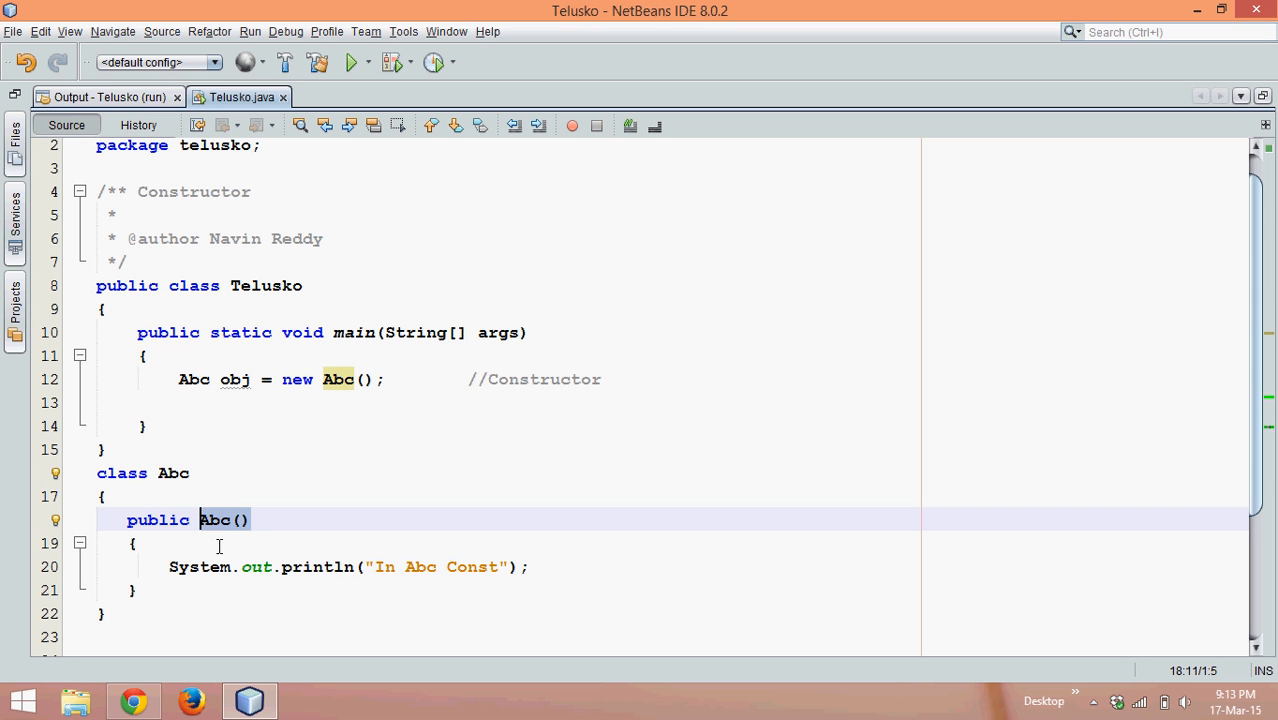
left_click(176, 472)
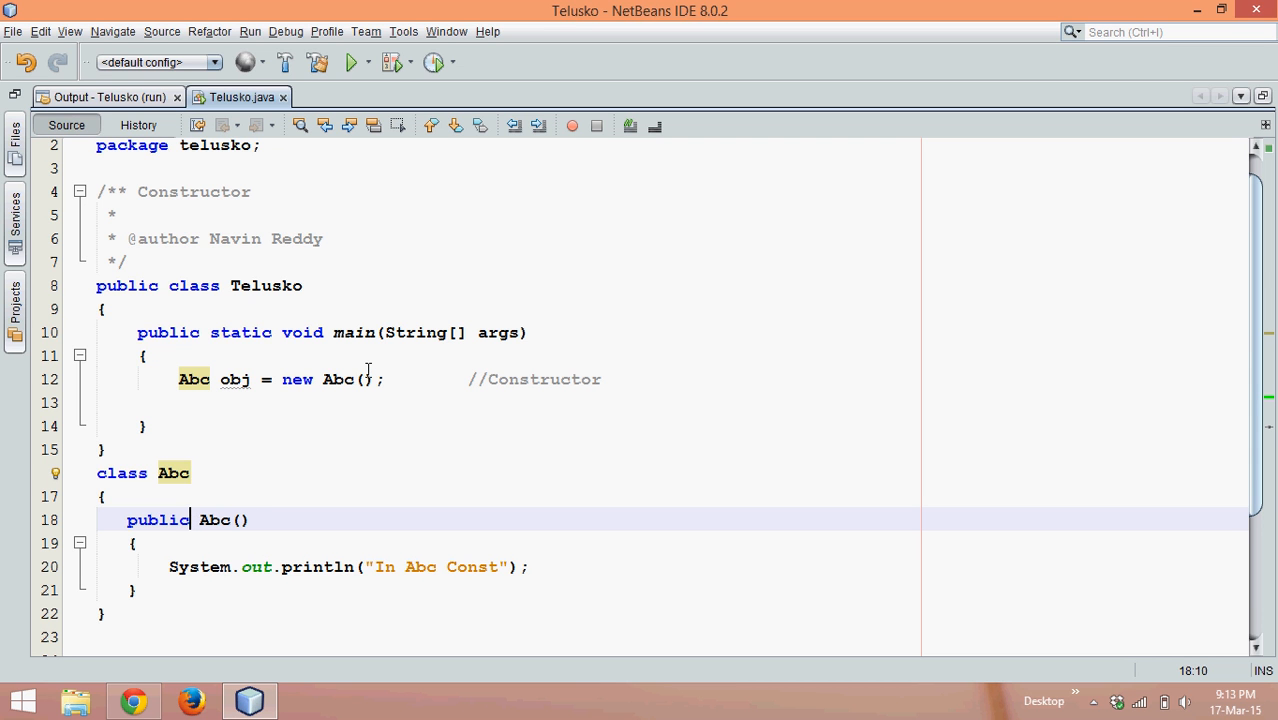
mouse_move(384, 380)
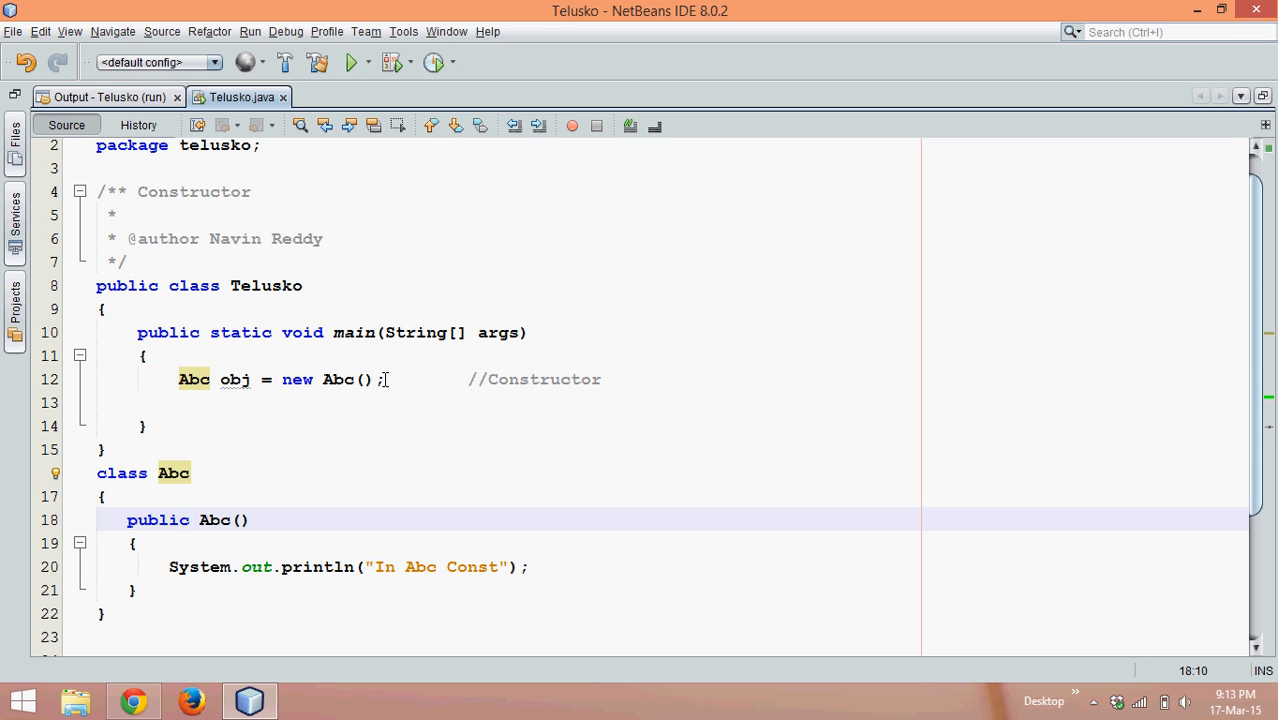
mouse_move(298, 544)
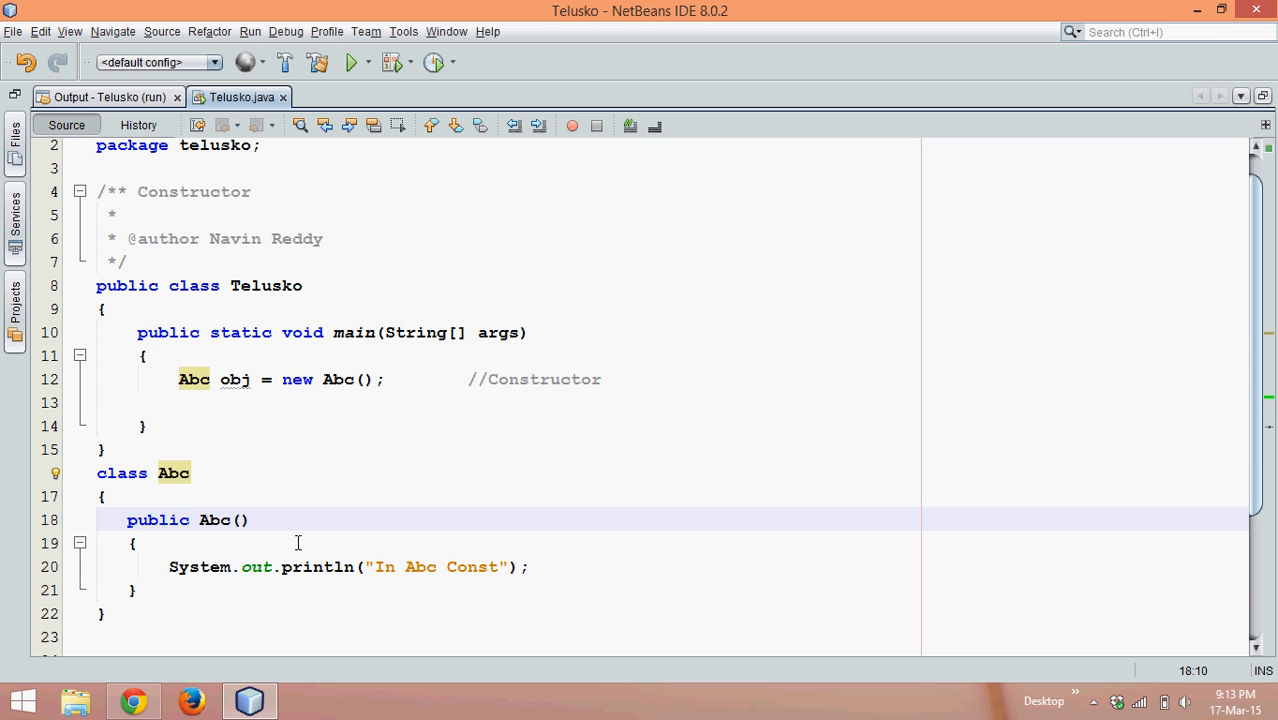
mouse_move(258, 540)
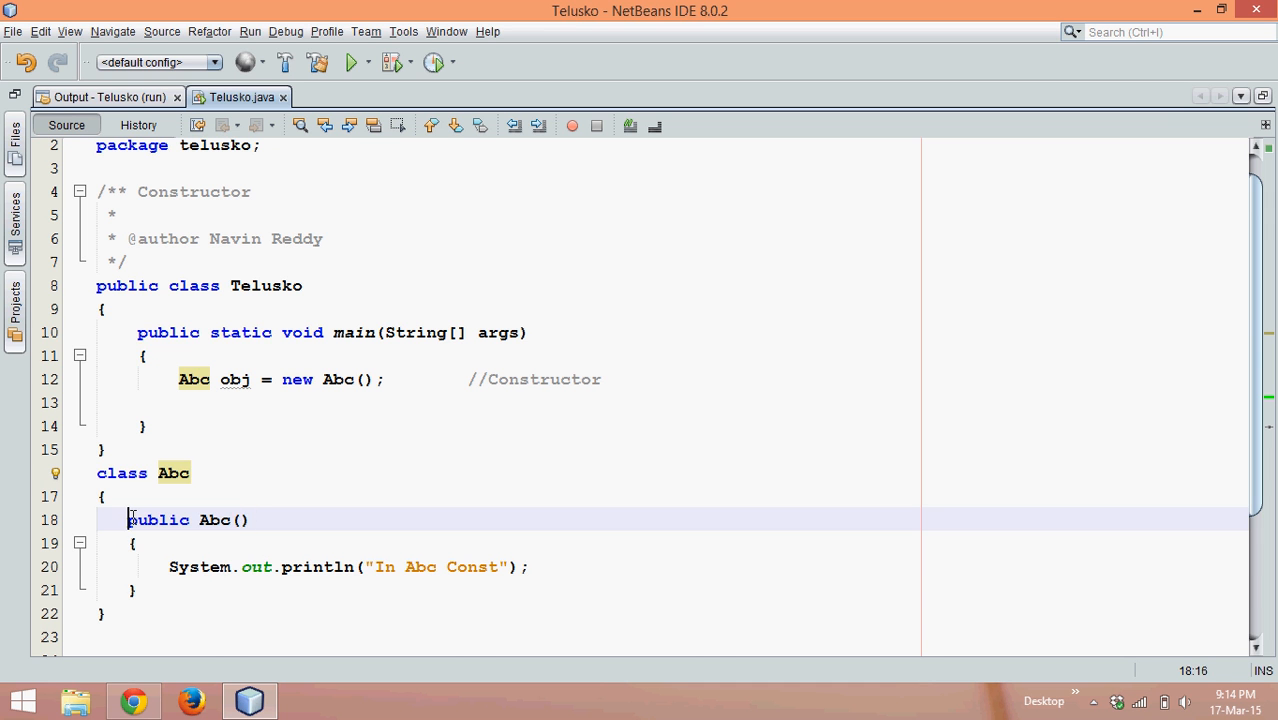
Give the constructor an `int i` parameter, leaving `new Abc()` in main flagged as an error
left_click_drag(128, 520, 142, 590)
type("int i")
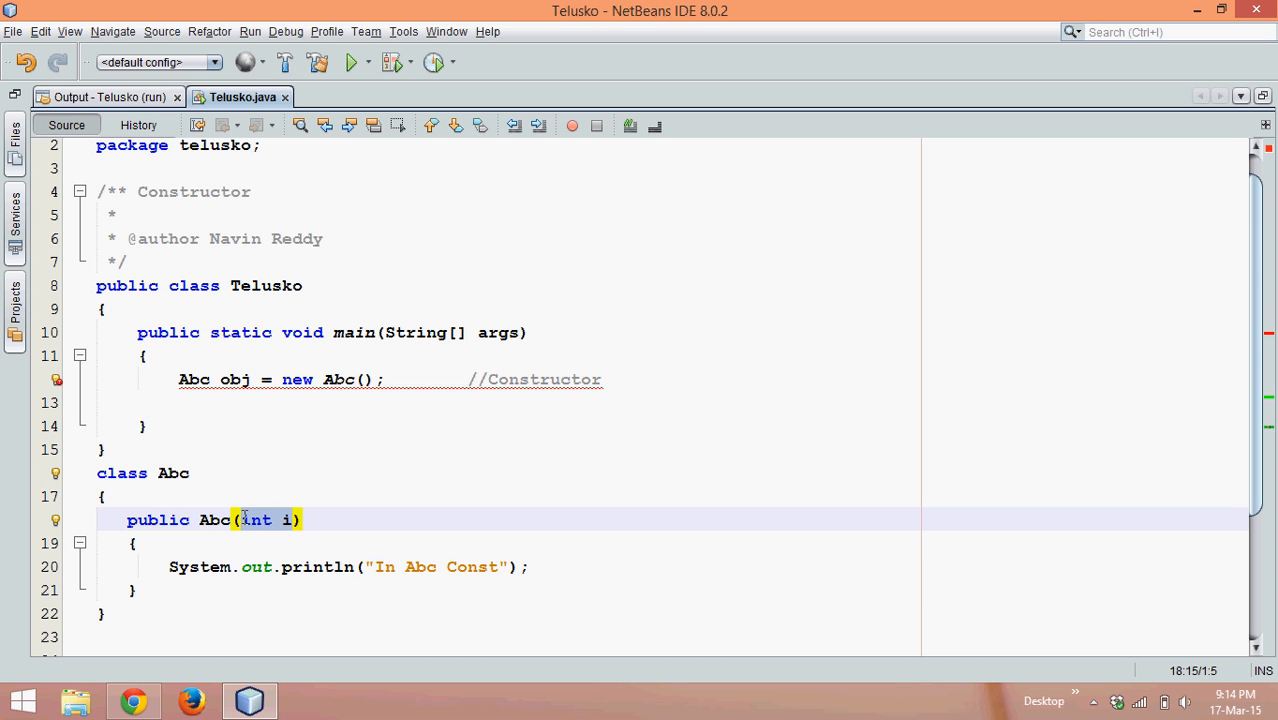
left_click(344, 496)
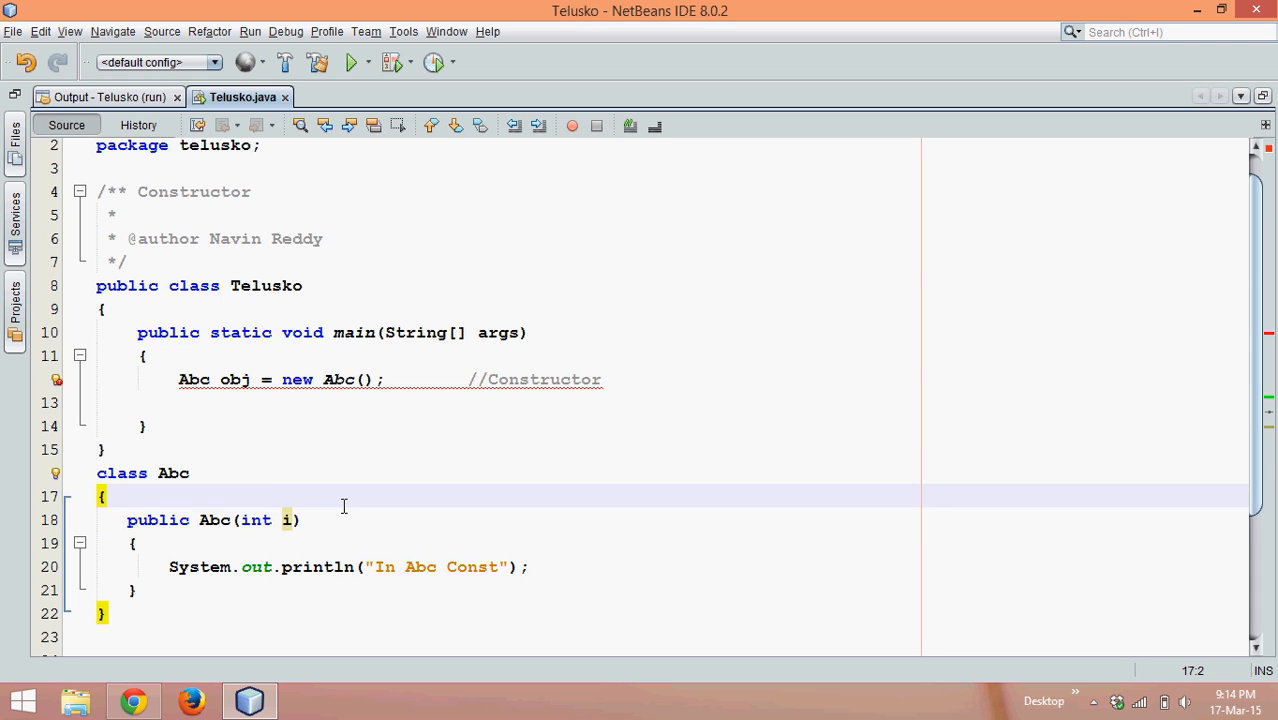